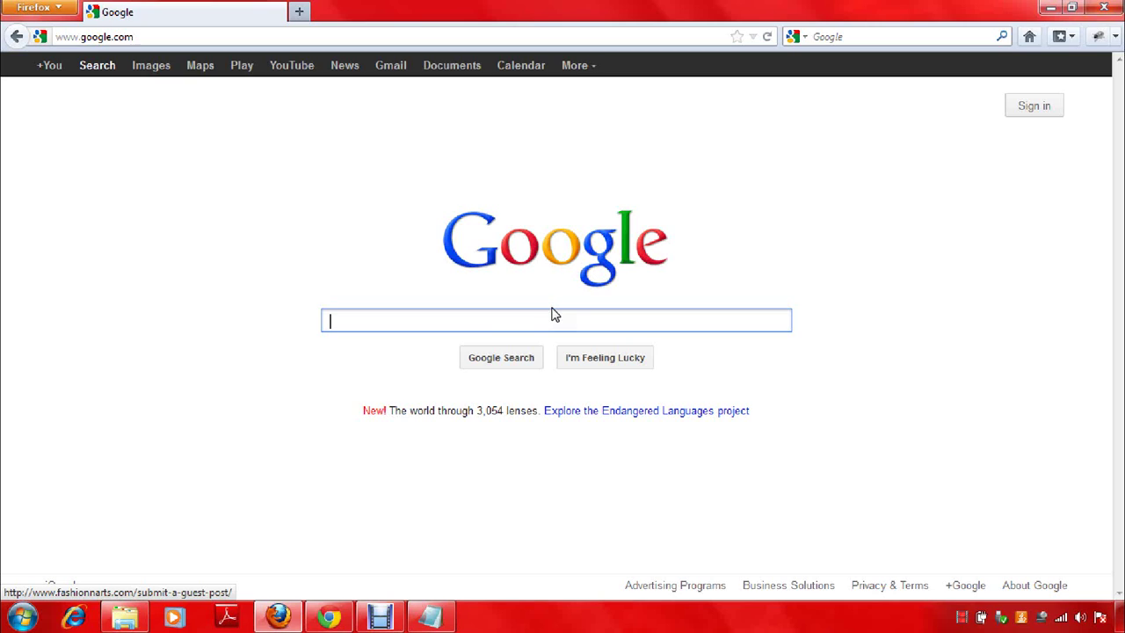
Switch between the Google page and the Audio Traffic notes, ending with Notepad restored in front
click(429, 615)
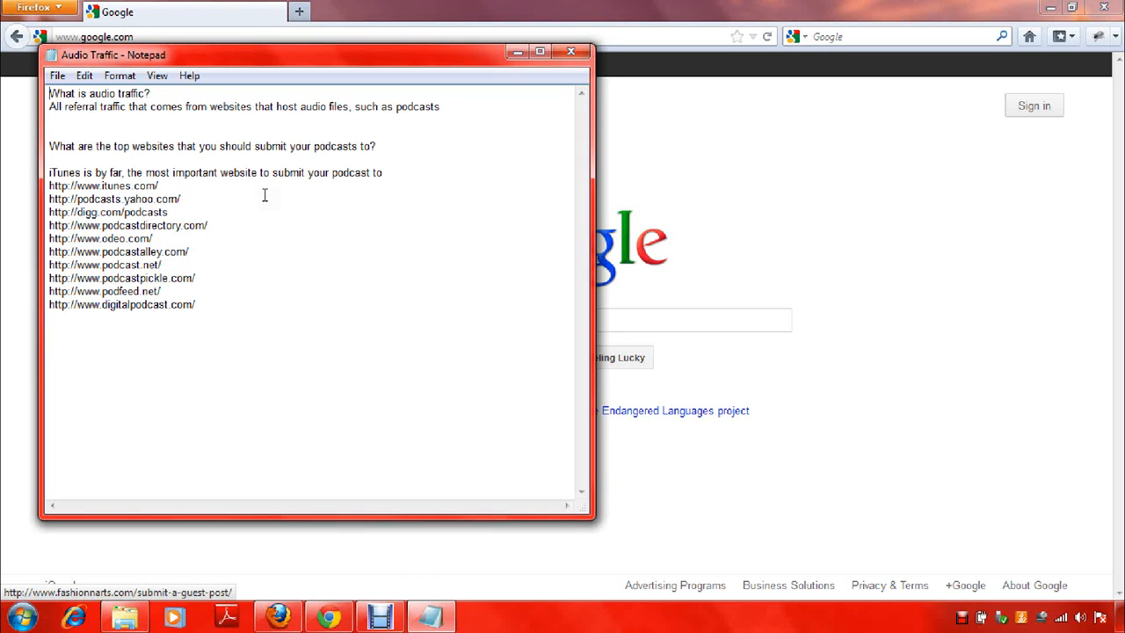
mouse_move(367, 267)
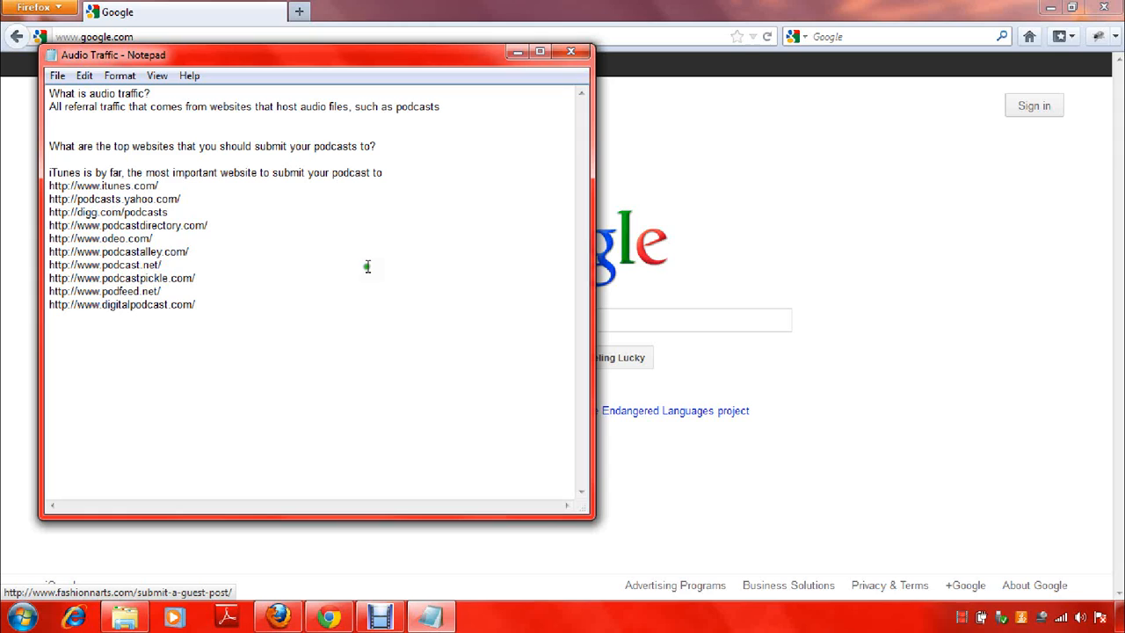
mouse_move(415, 218)
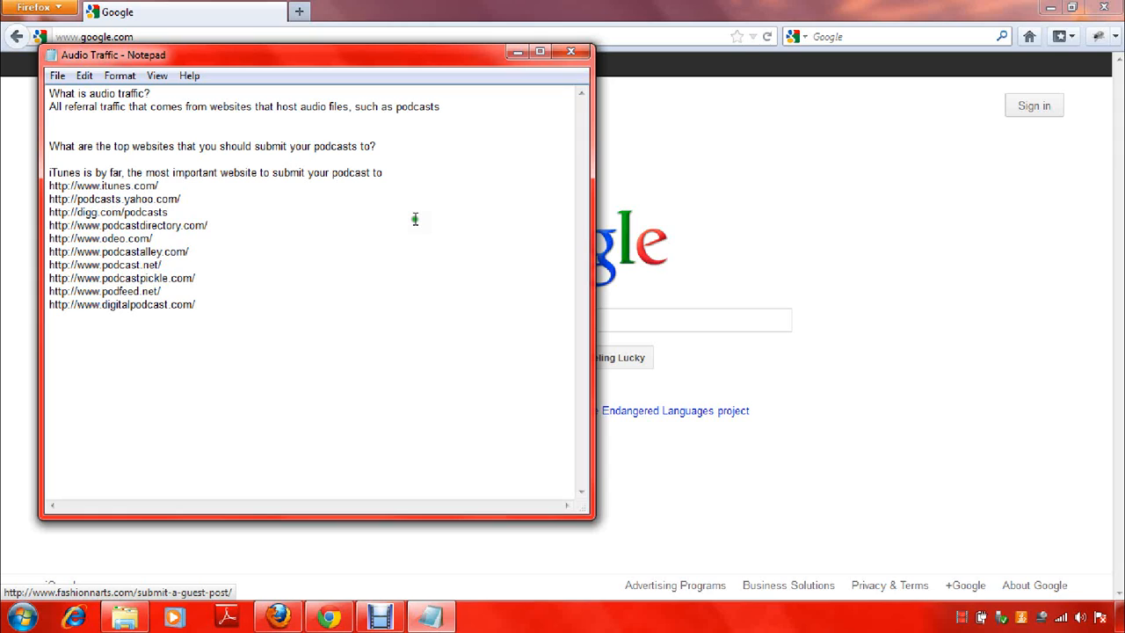
mouse_move(454, 124)
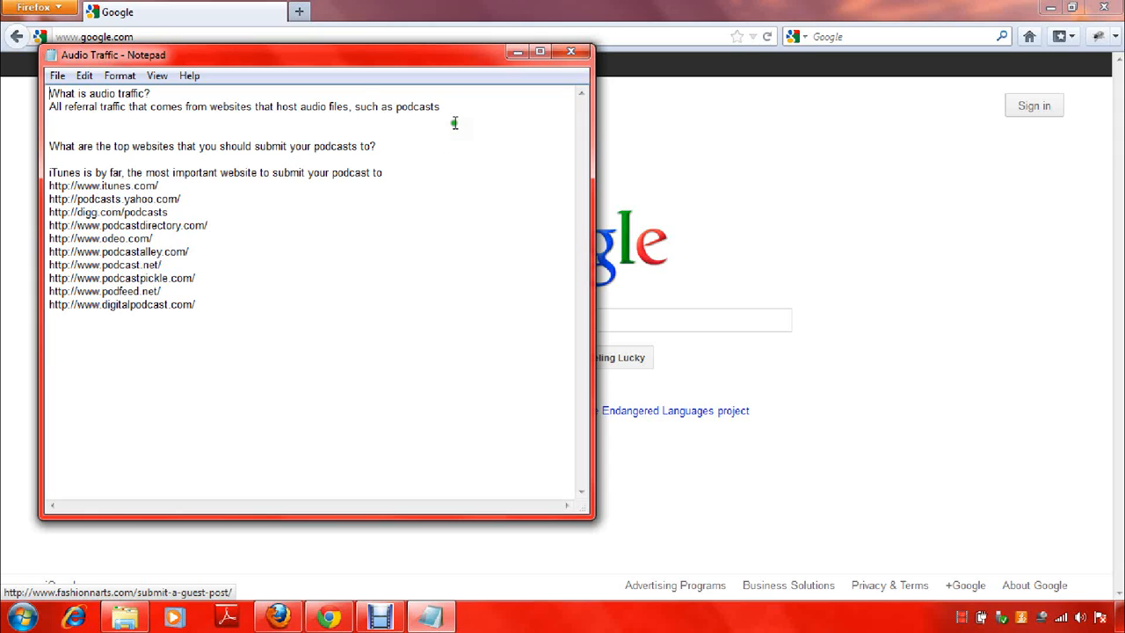
mouse_move(430, 137)
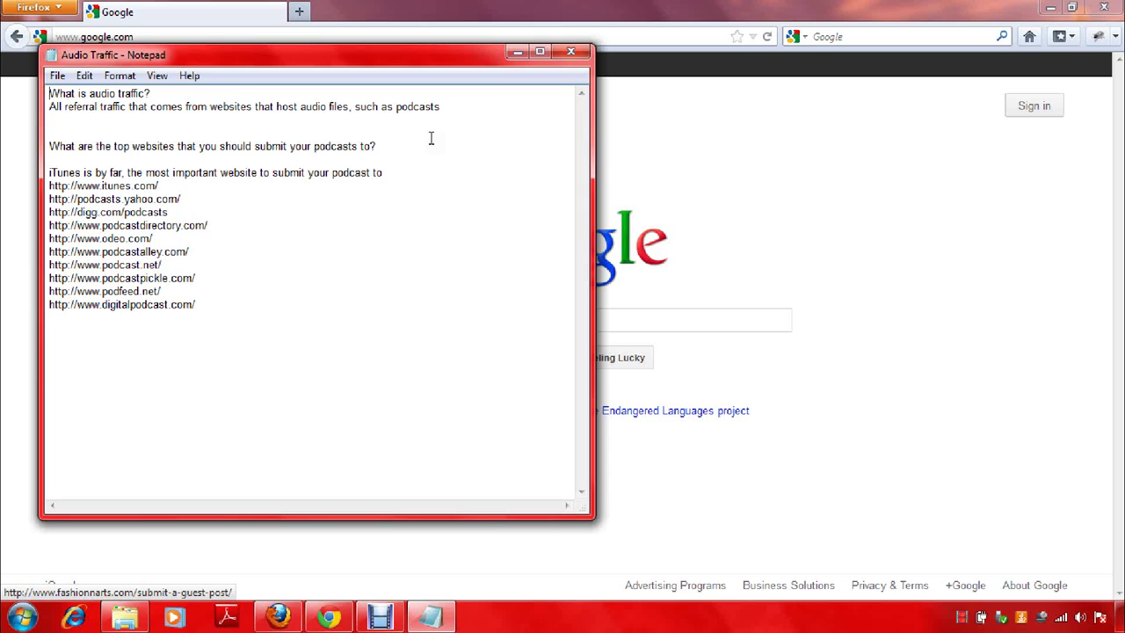
mouse_move(341, 225)
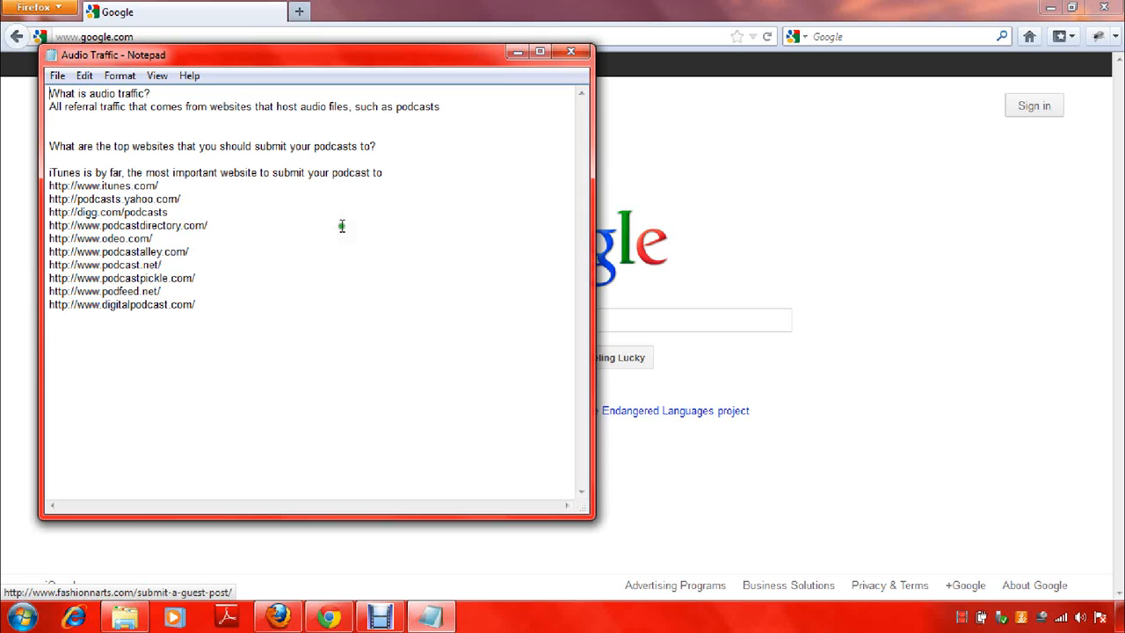
mouse_move(365, 249)
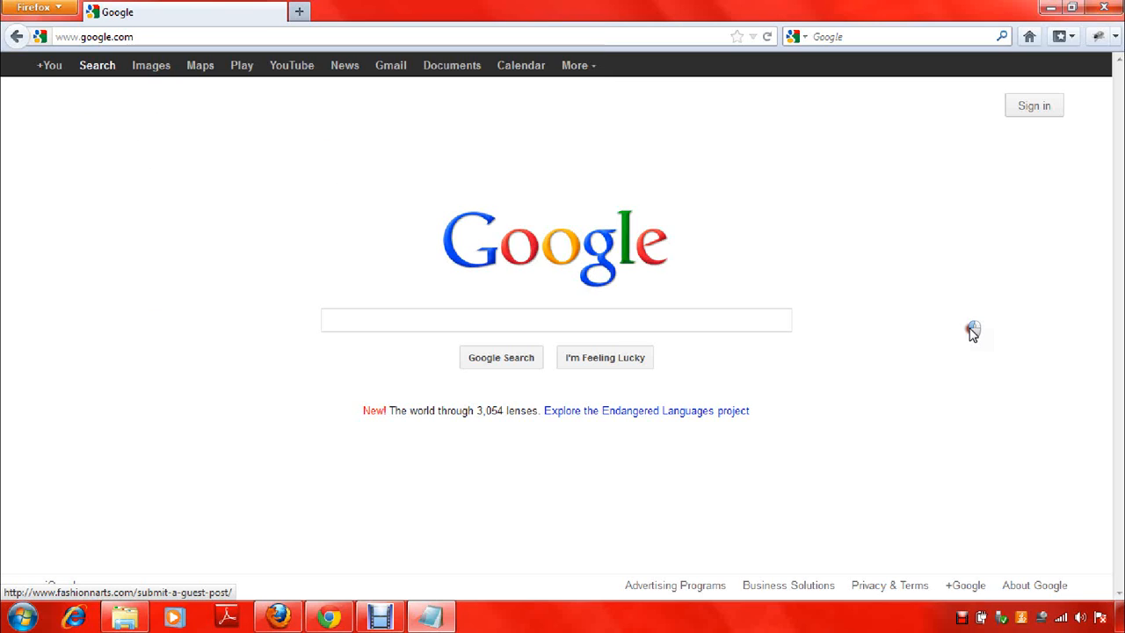
mouse_move(960, 338)
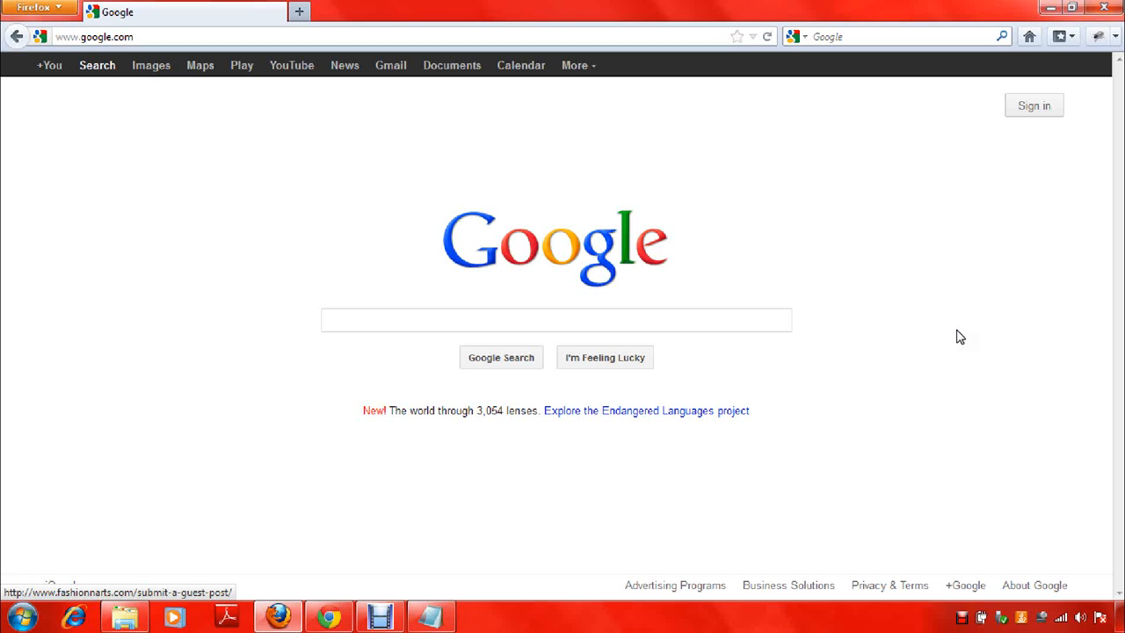
mouse_move(913, 334)
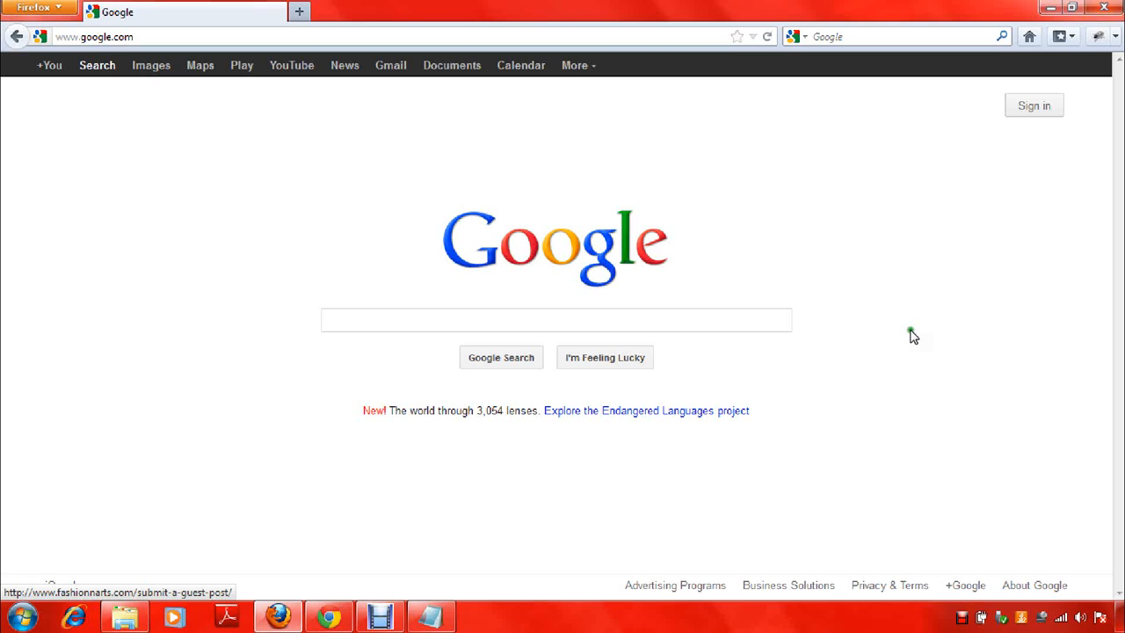
mouse_move(882, 350)
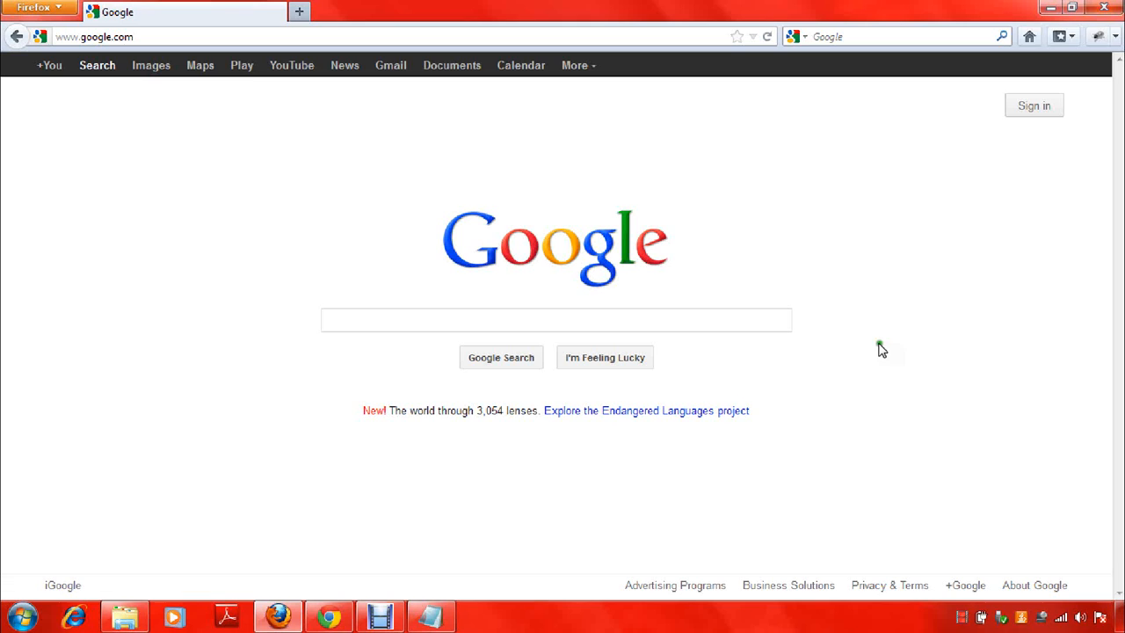
mouse_move(995, 392)
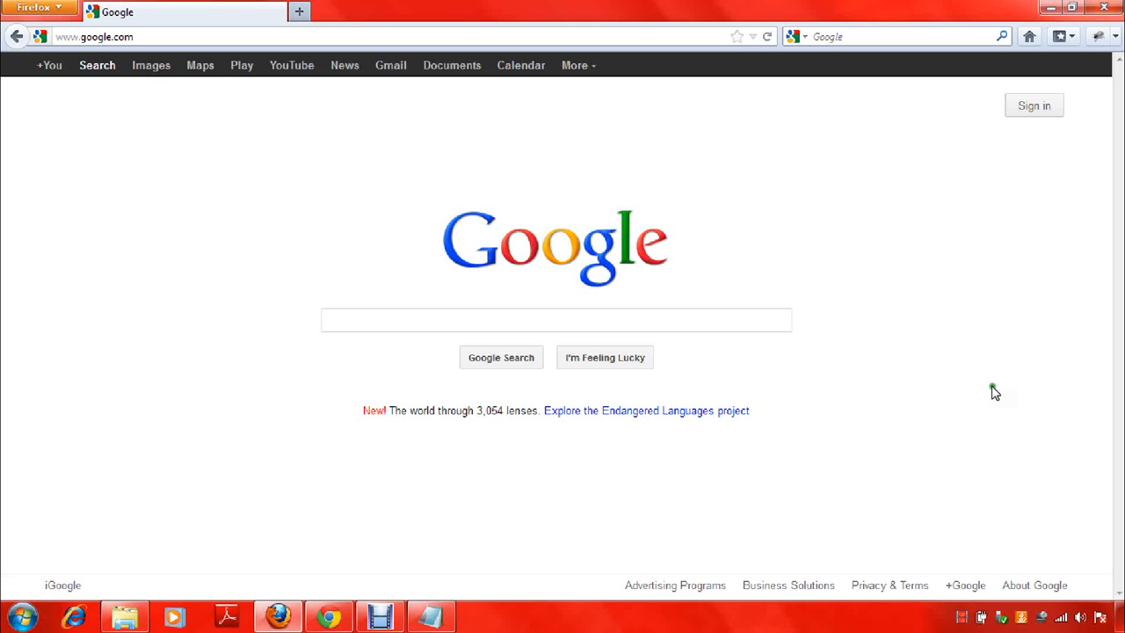
click(431, 615)
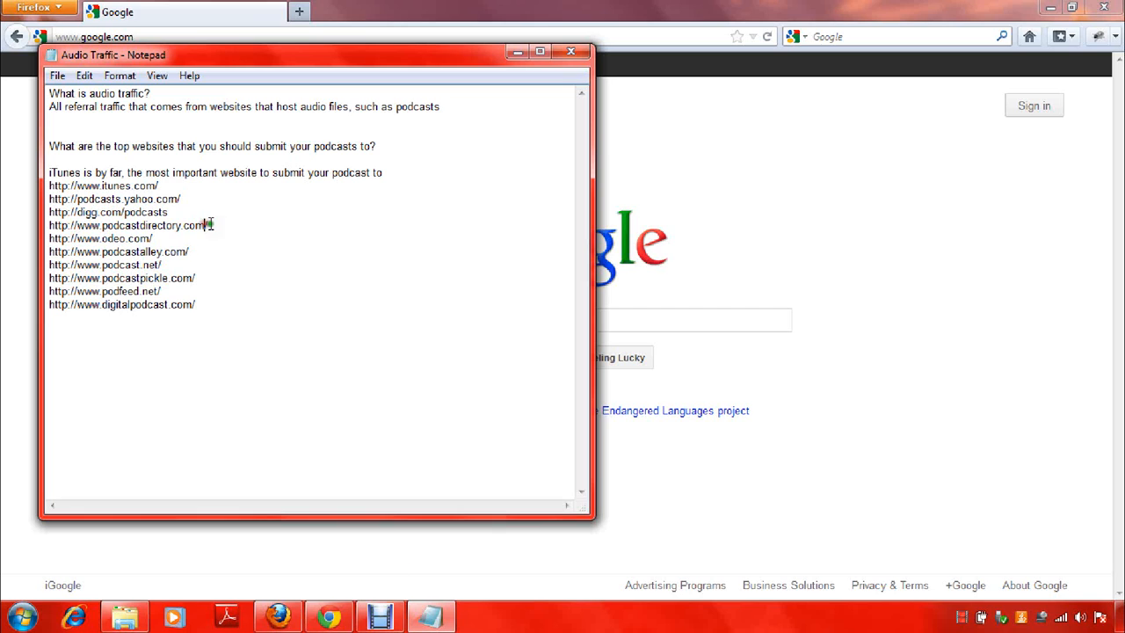
mouse_move(193, 237)
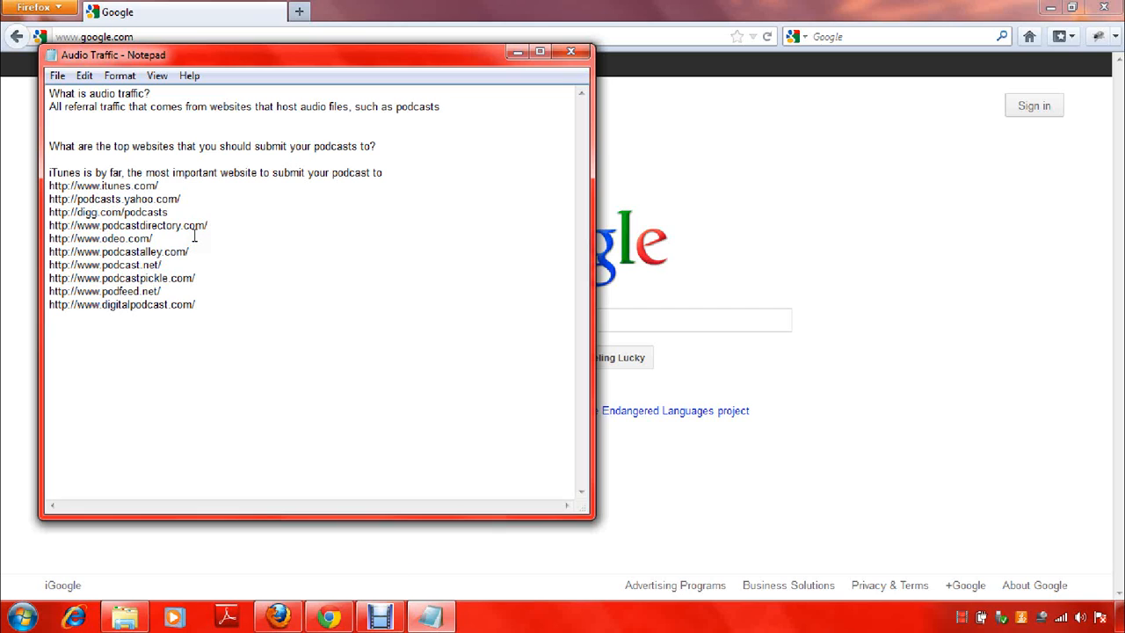
mouse_move(255, 243)
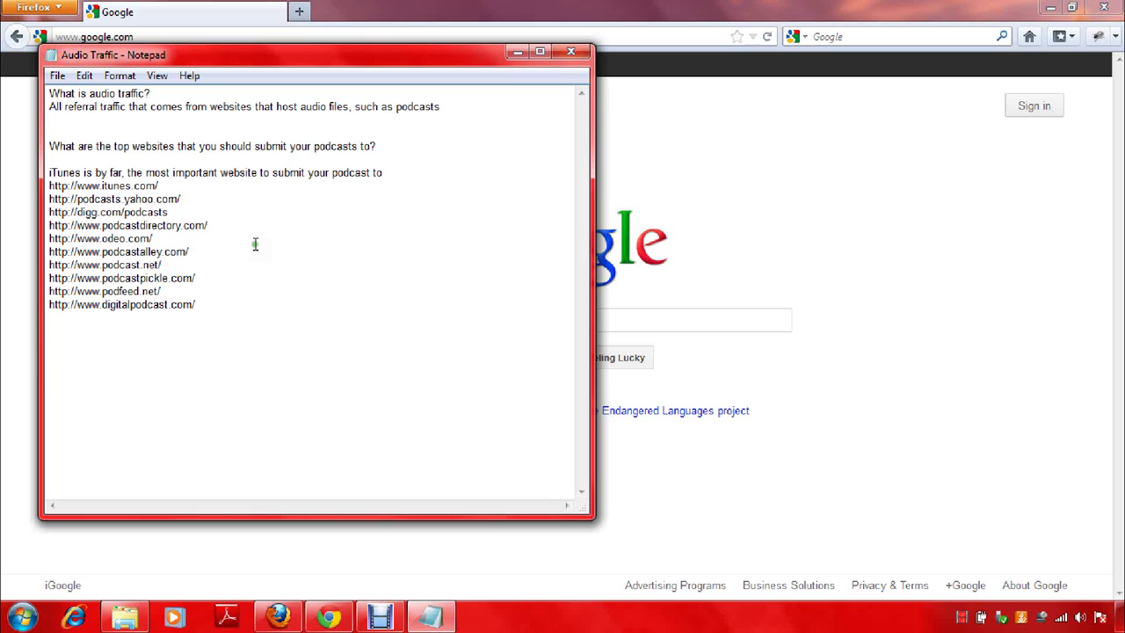
click(204, 225)
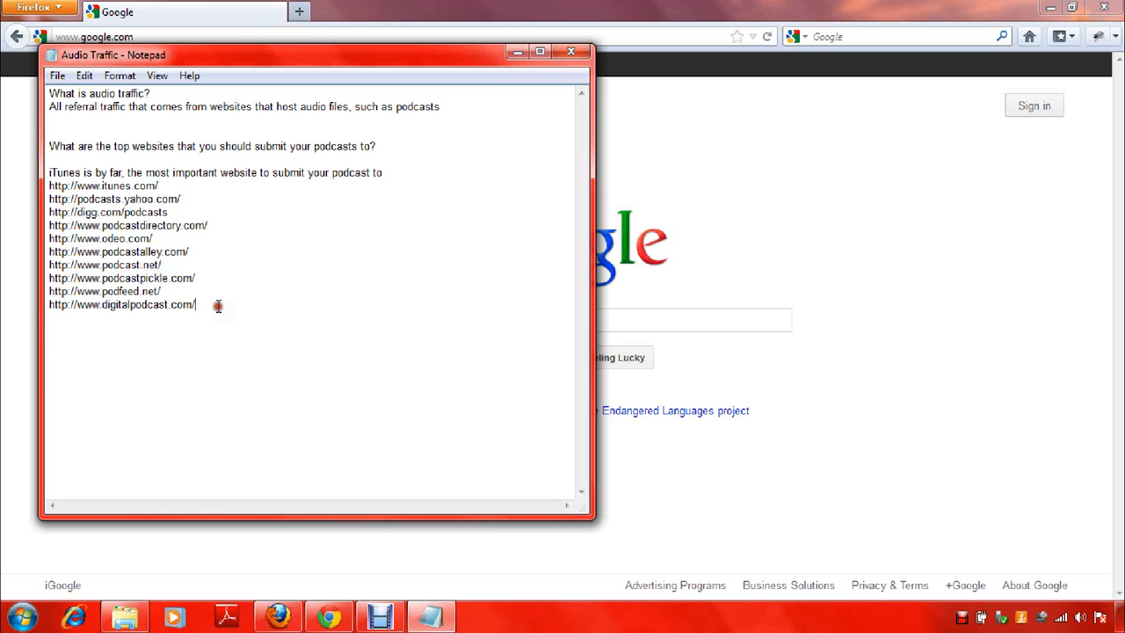
mouse_move(200, 246)
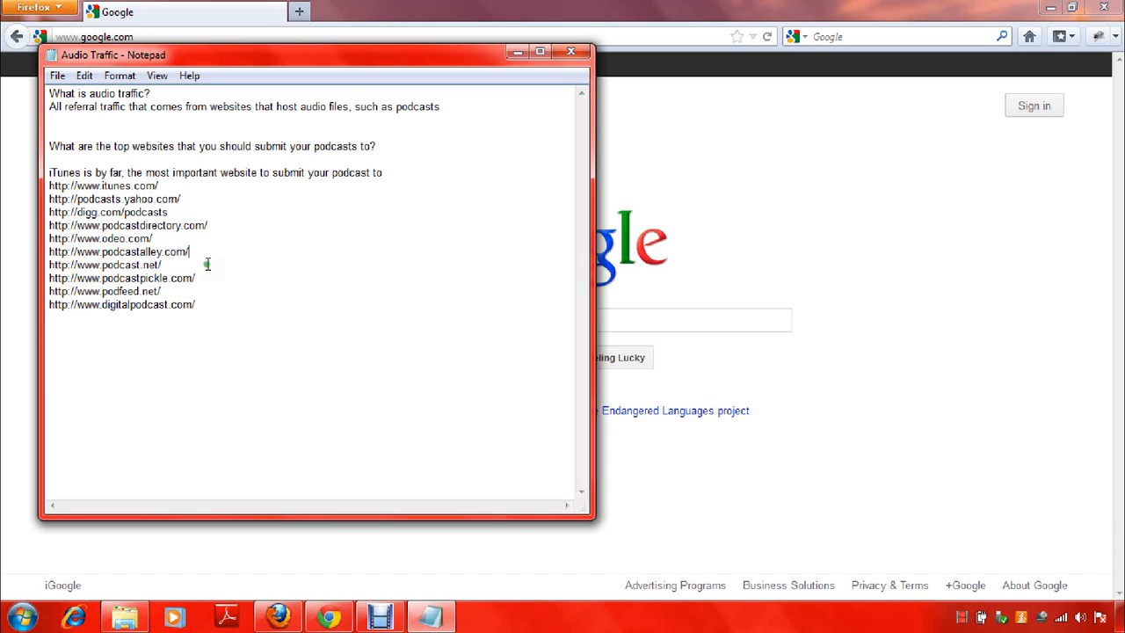
mouse_move(218, 257)
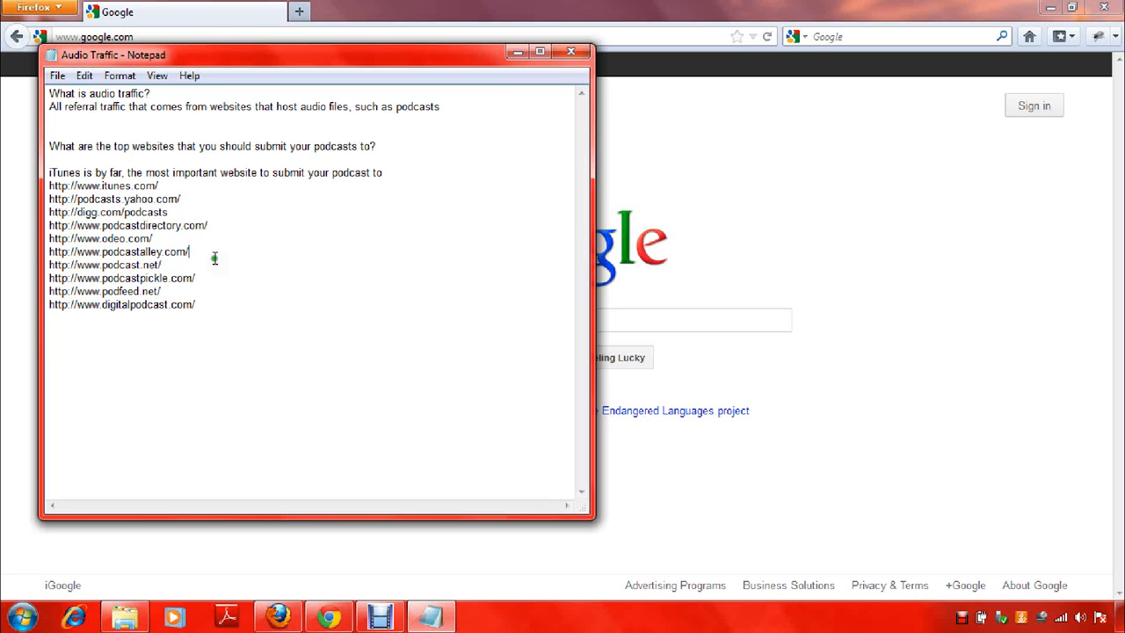
mouse_move(394, 183)
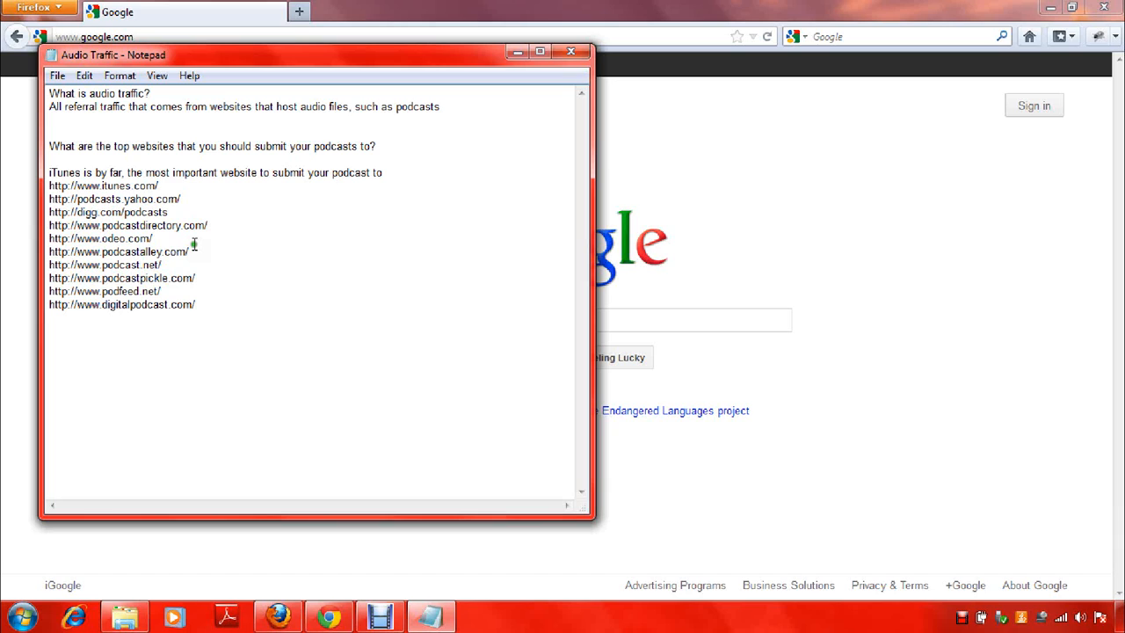
mouse_move(953, 264)
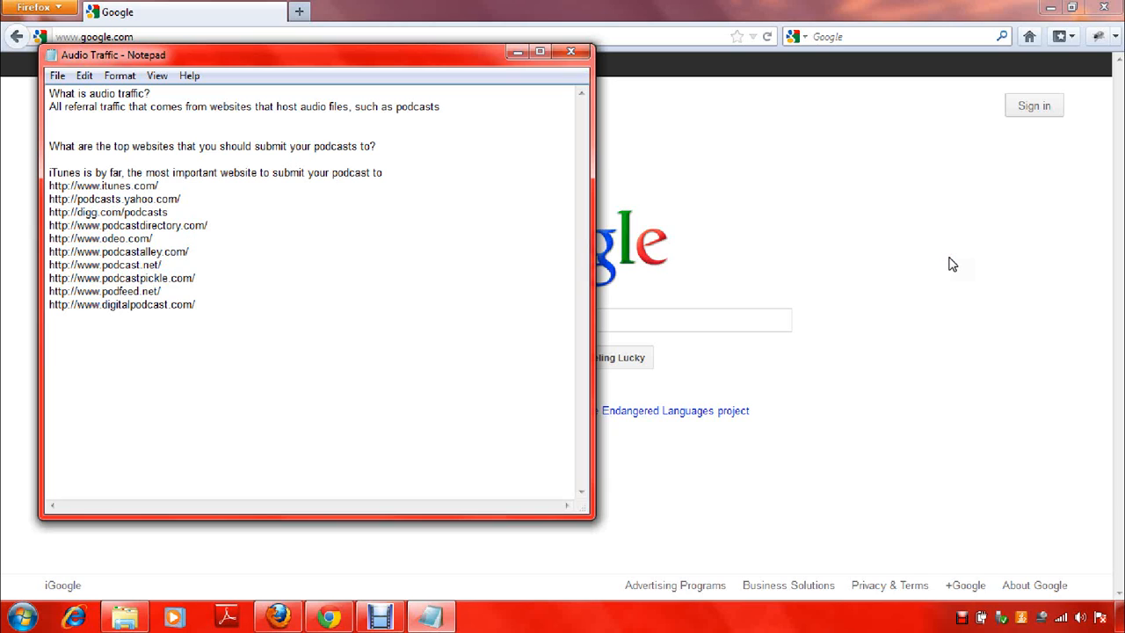
click(186, 251)
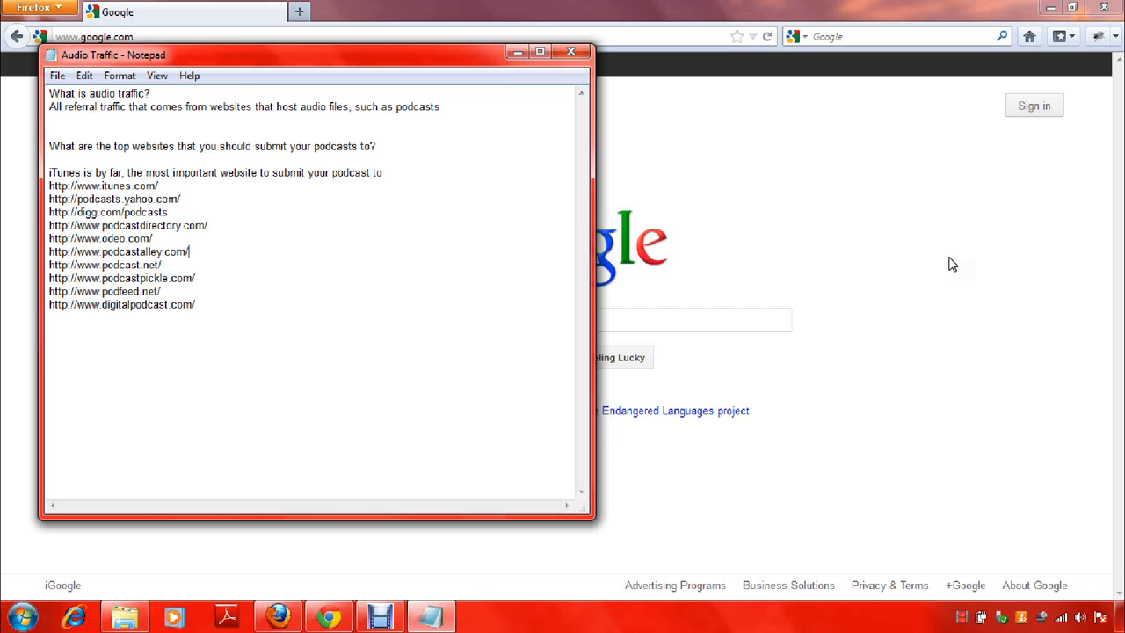
mouse_move(985, 313)
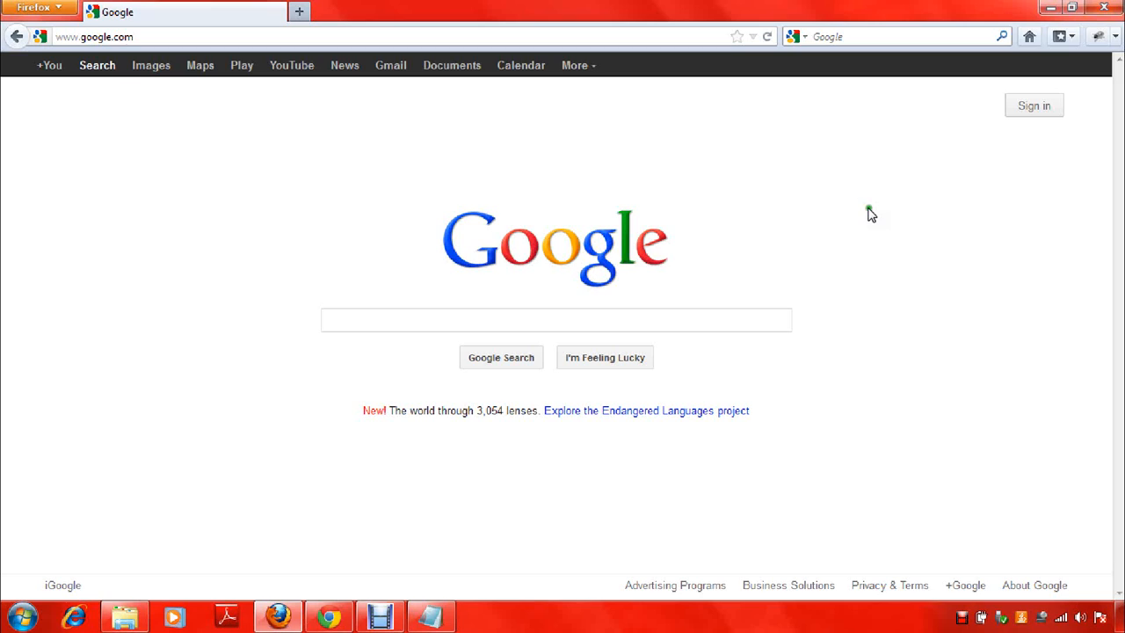
mouse_move(867, 274)
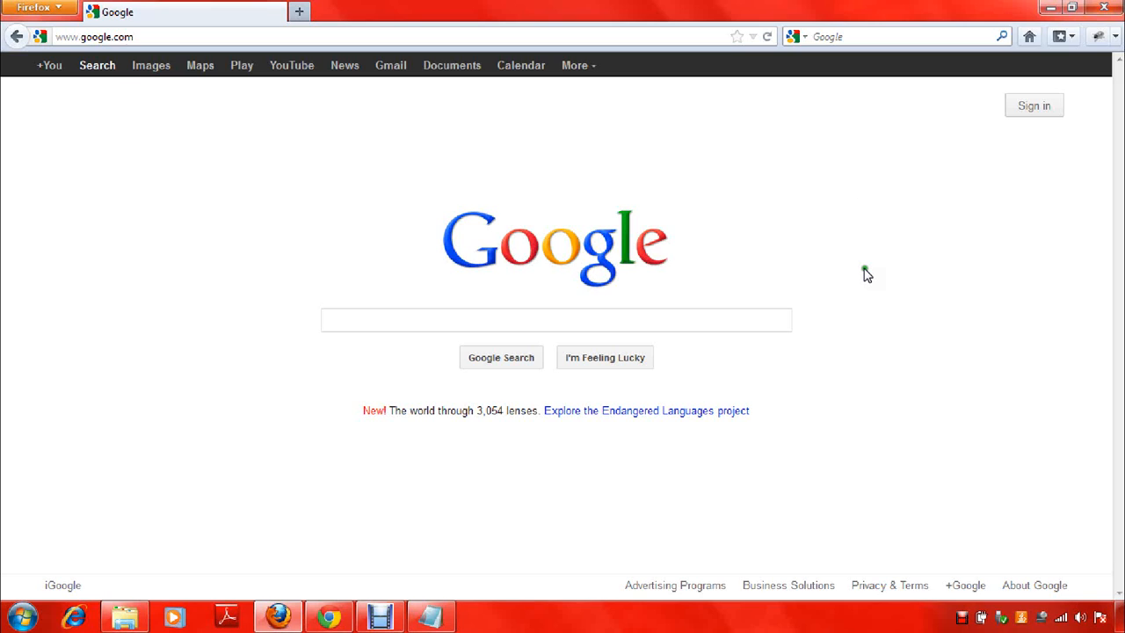
mouse_move(840, 332)
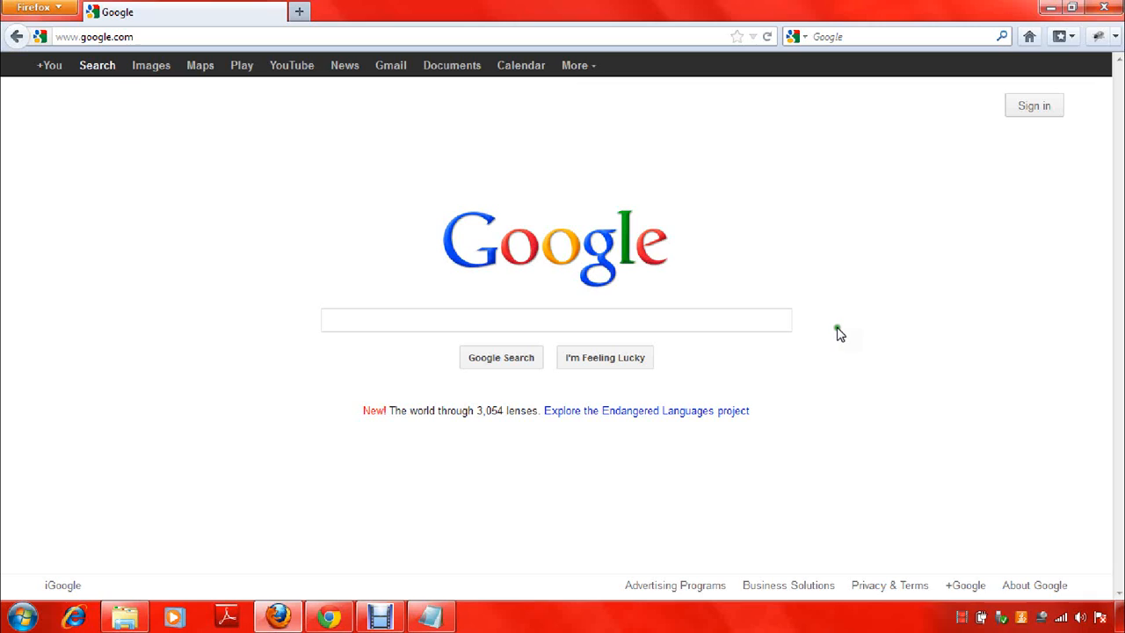
mouse_move(869, 317)
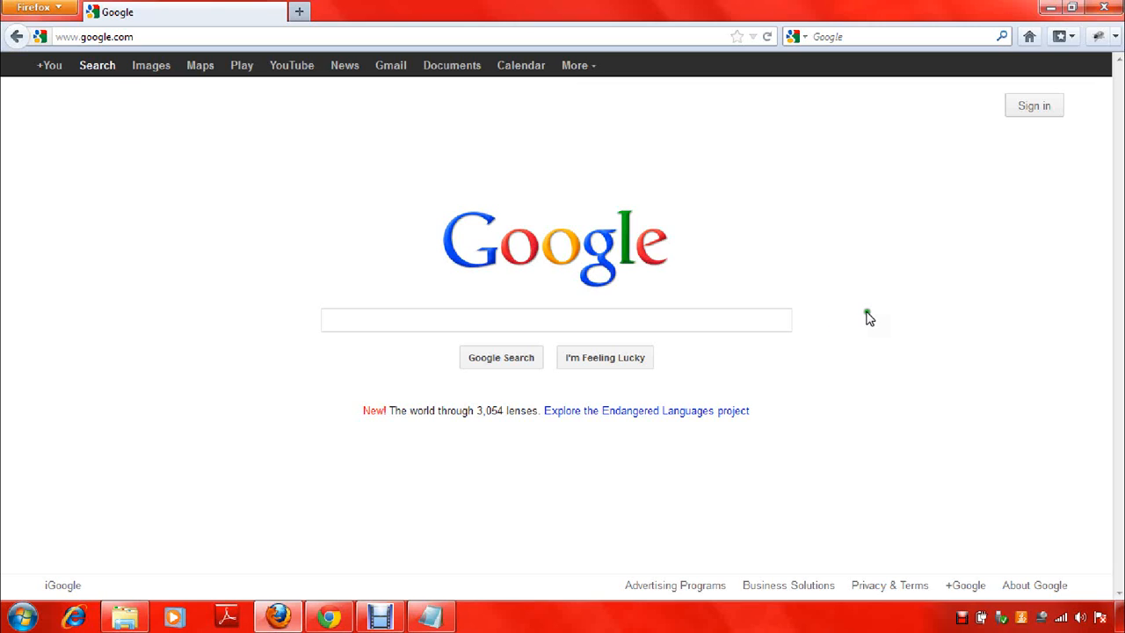
mouse_move(812, 329)
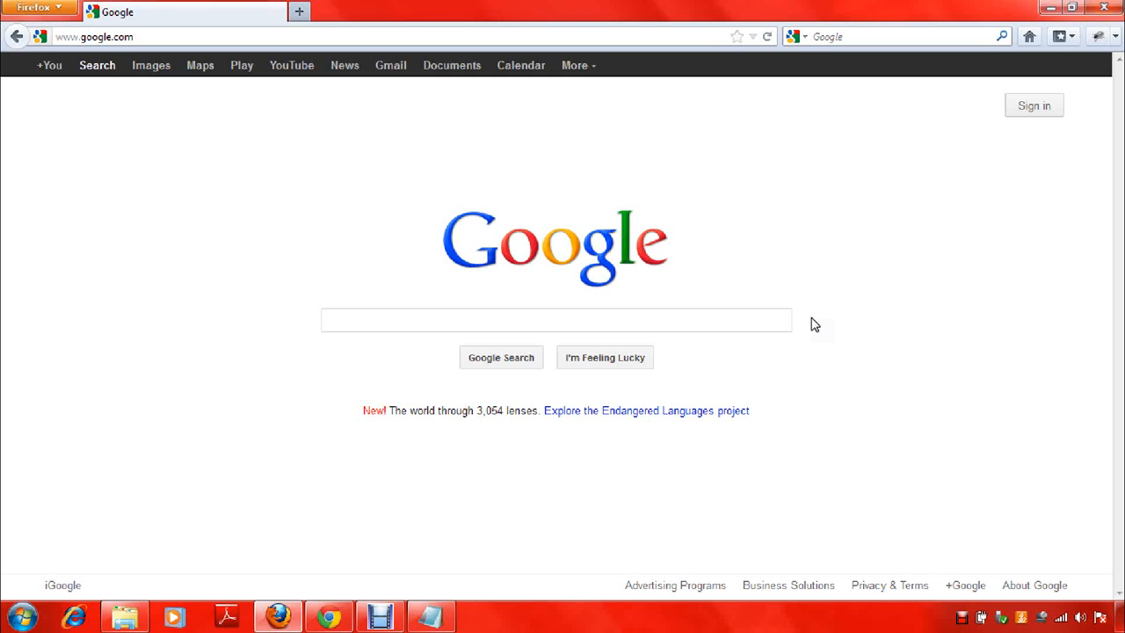
mouse_move(802, 324)
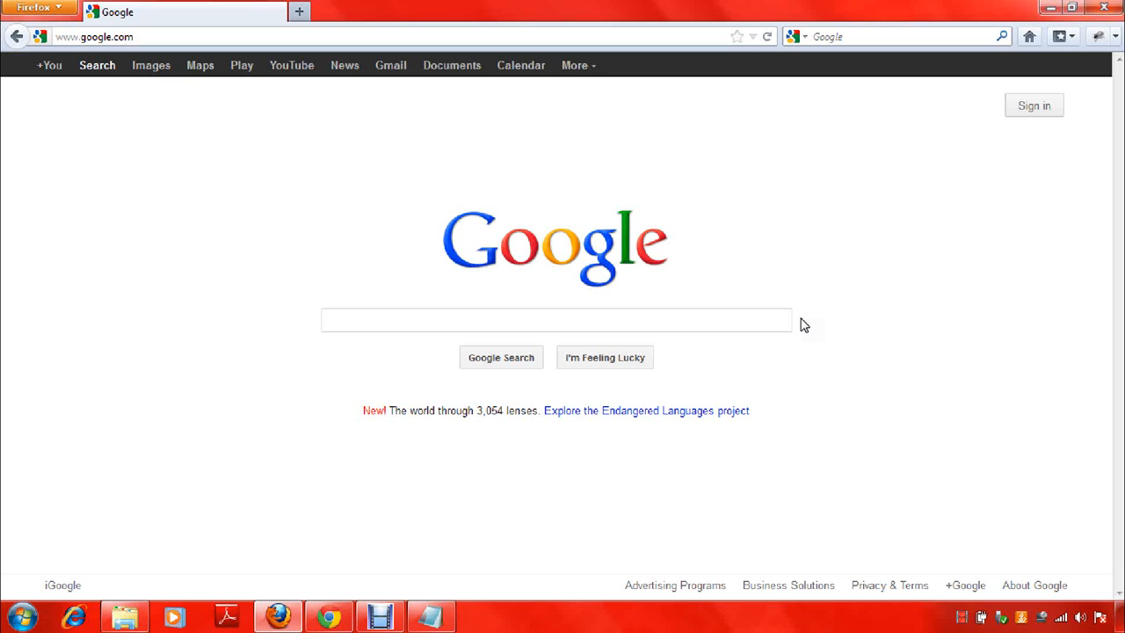
mouse_move(928, 420)
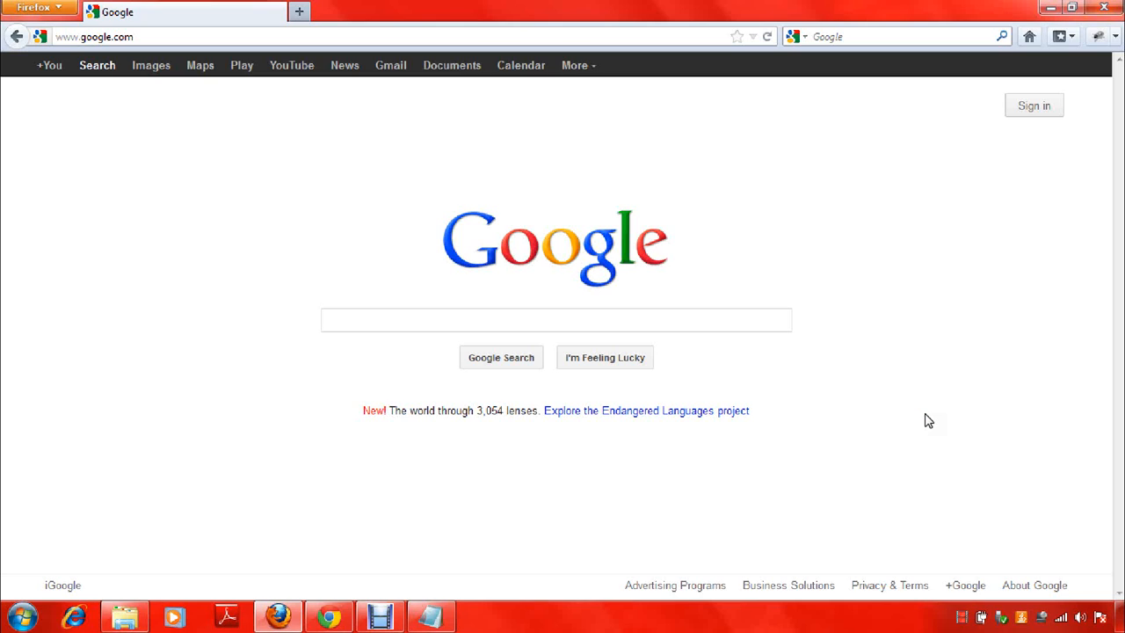
mouse_move(871, 384)
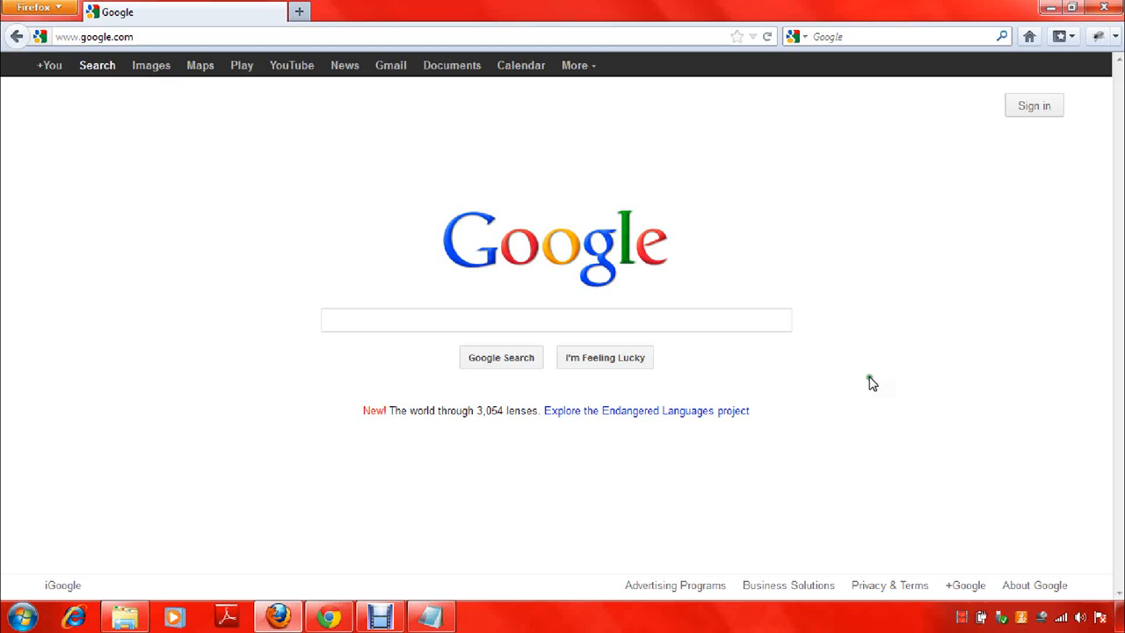
mouse_move(851, 394)
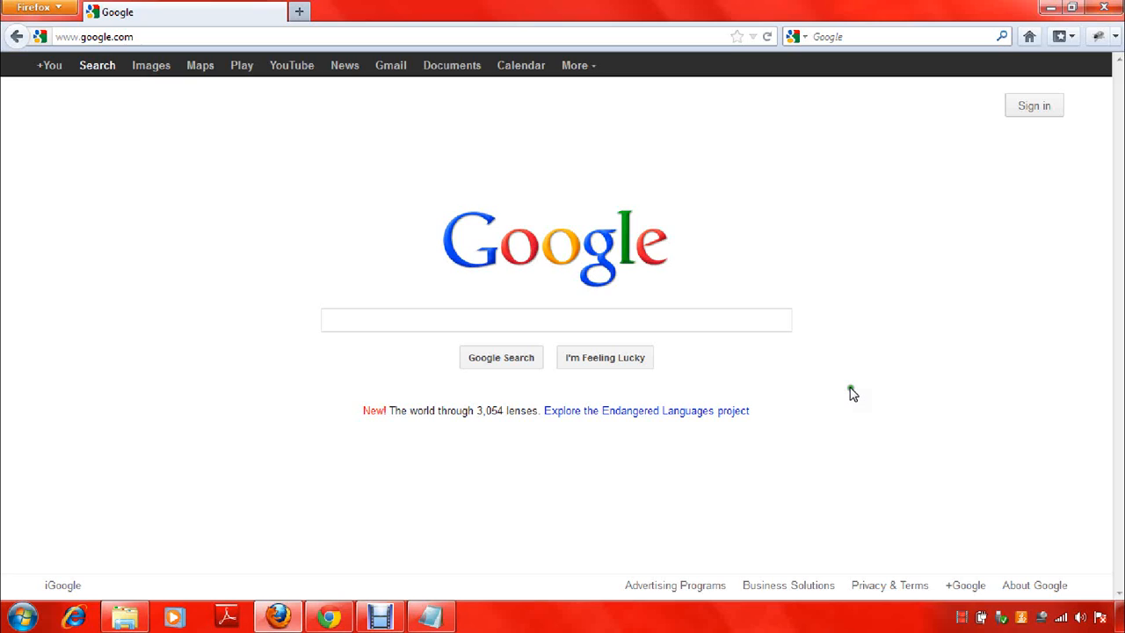
mouse_move(801, 496)
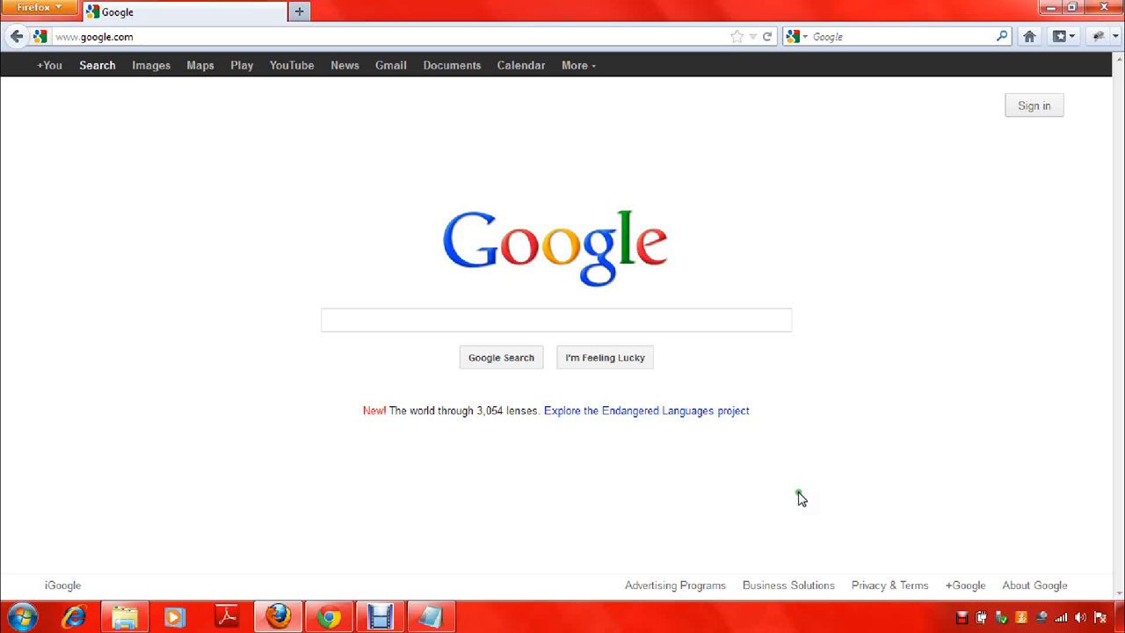
mouse_move(818, 461)
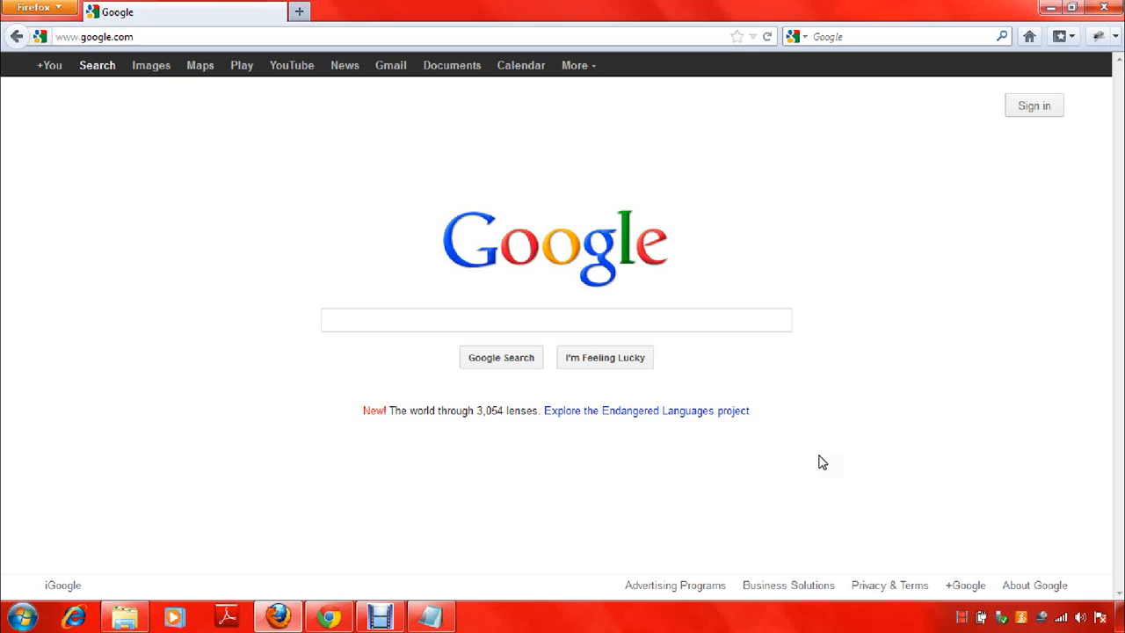
mouse_move(854, 531)
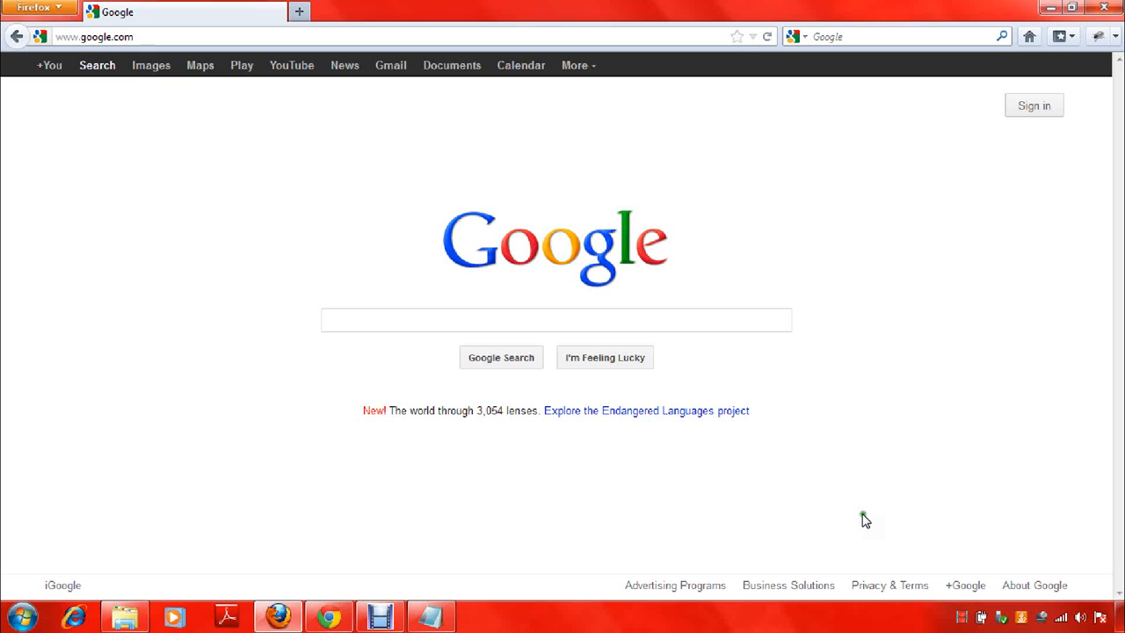
mouse_move(816, 548)
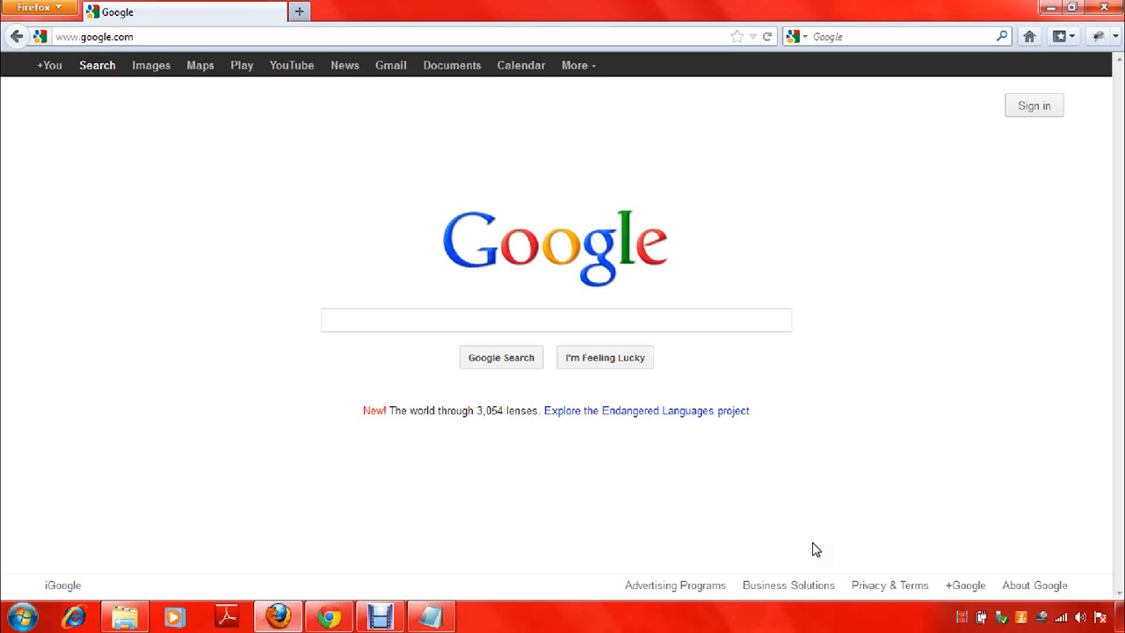
mouse_move(847, 271)
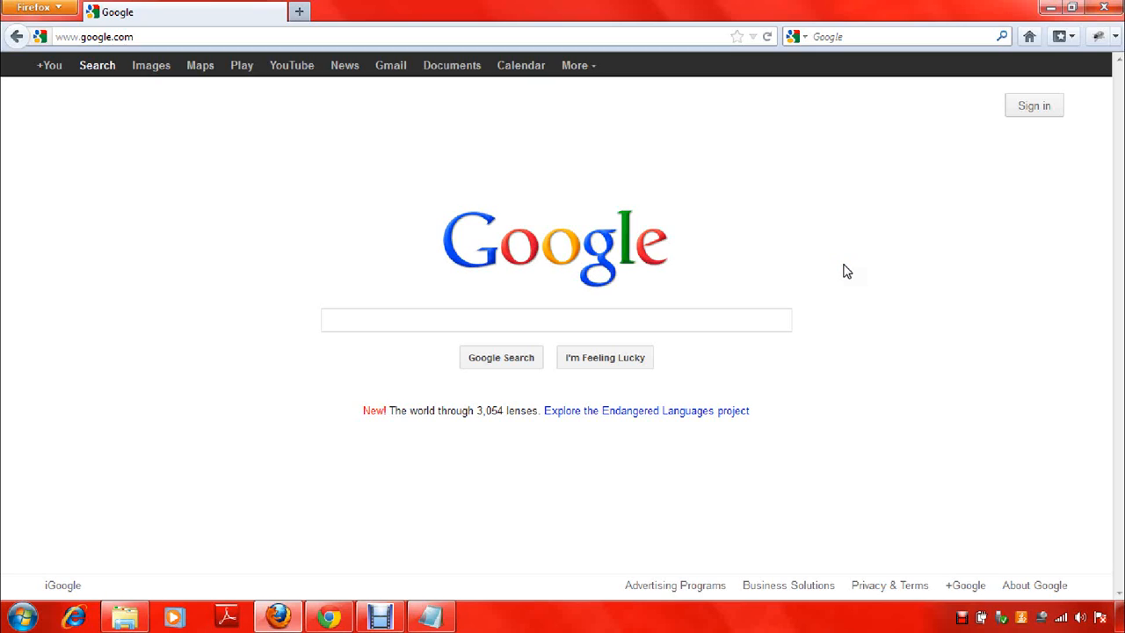
mouse_move(823, 313)
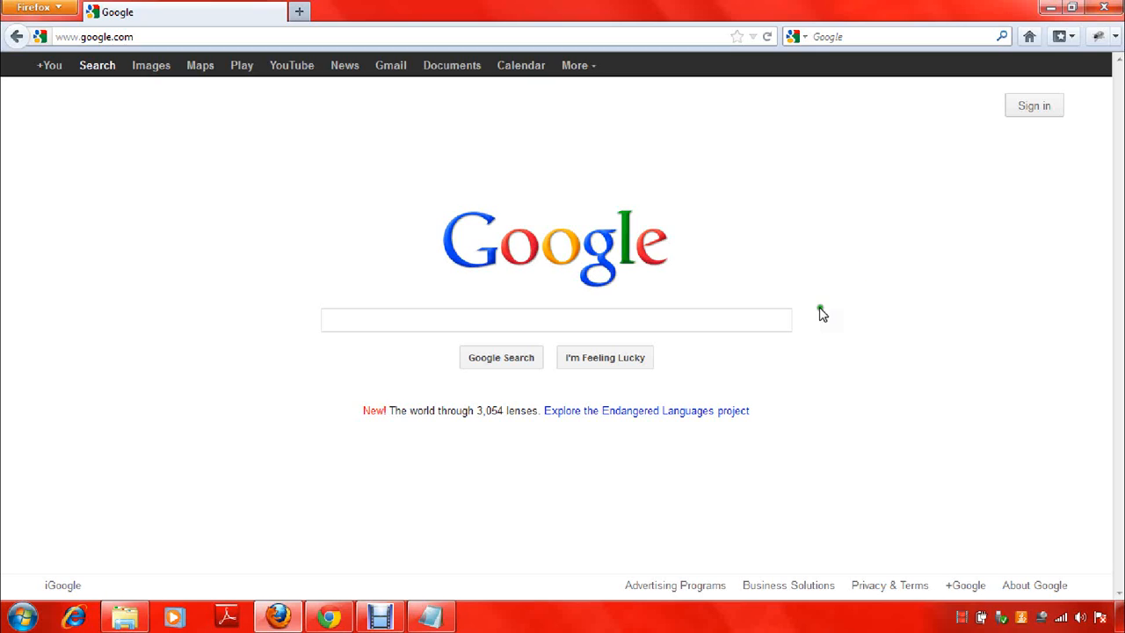
mouse_move(864, 320)
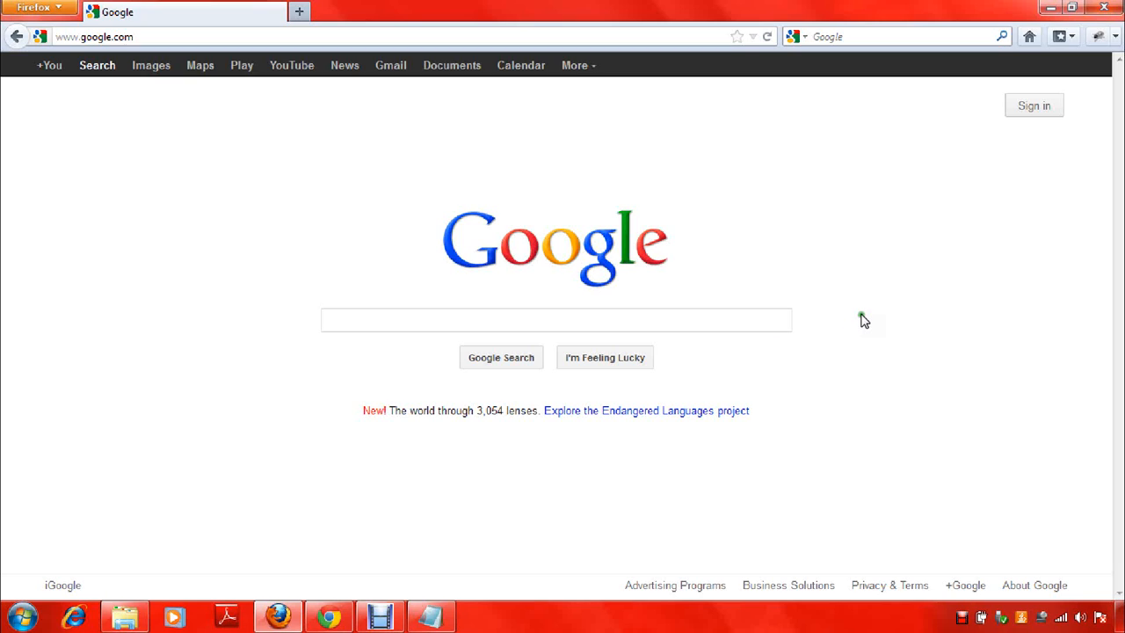
mouse_move(830, 307)
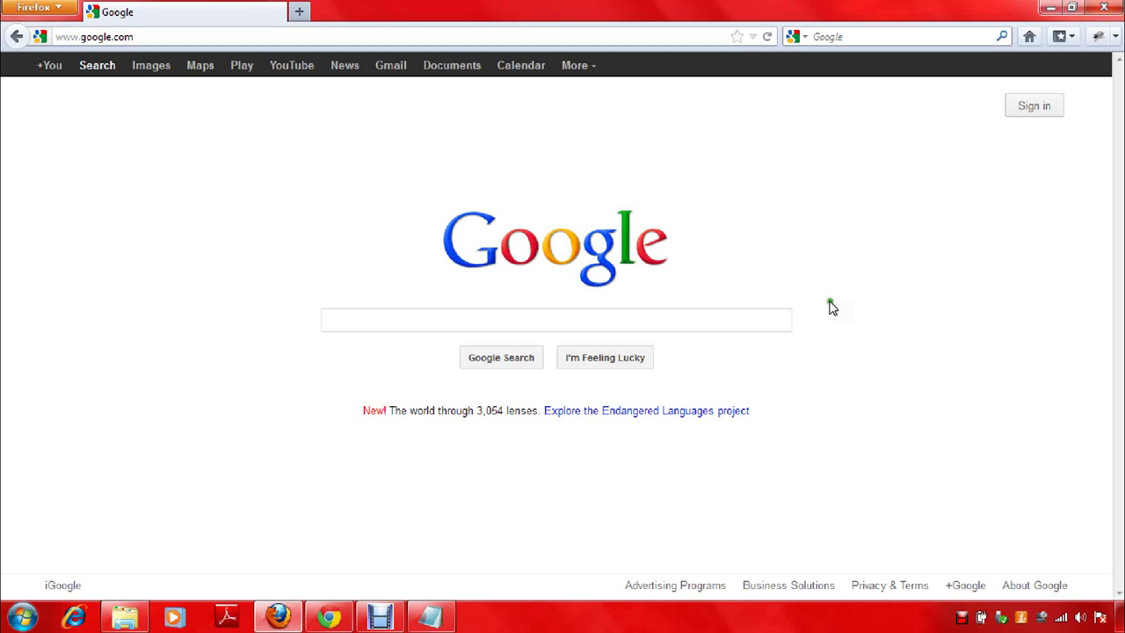
mouse_move(835, 336)
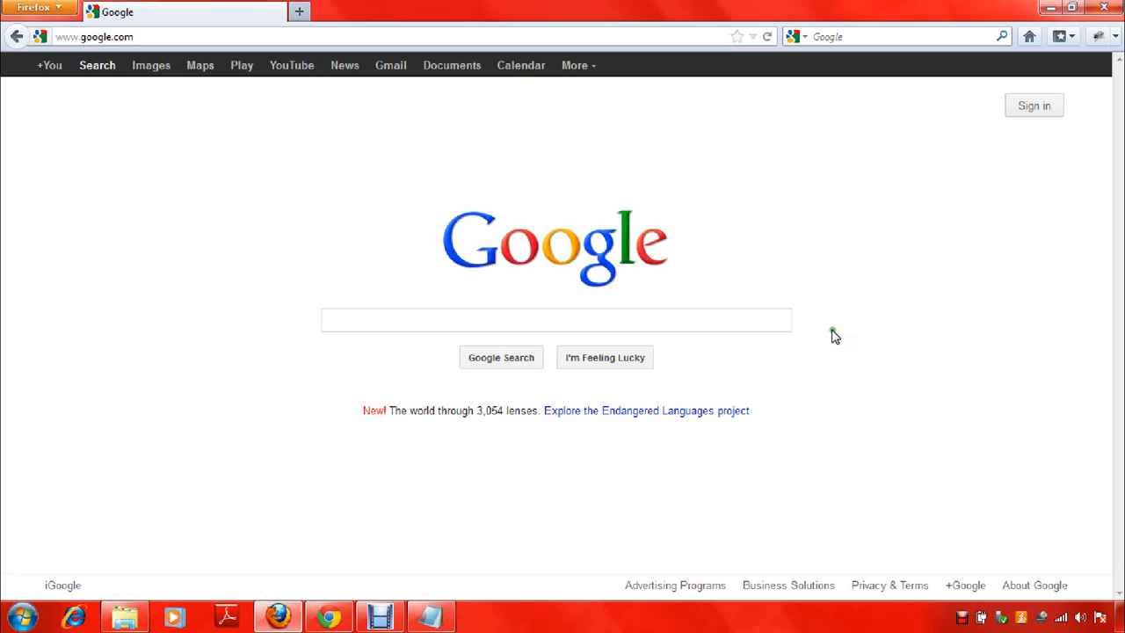
mouse_move(966, 390)
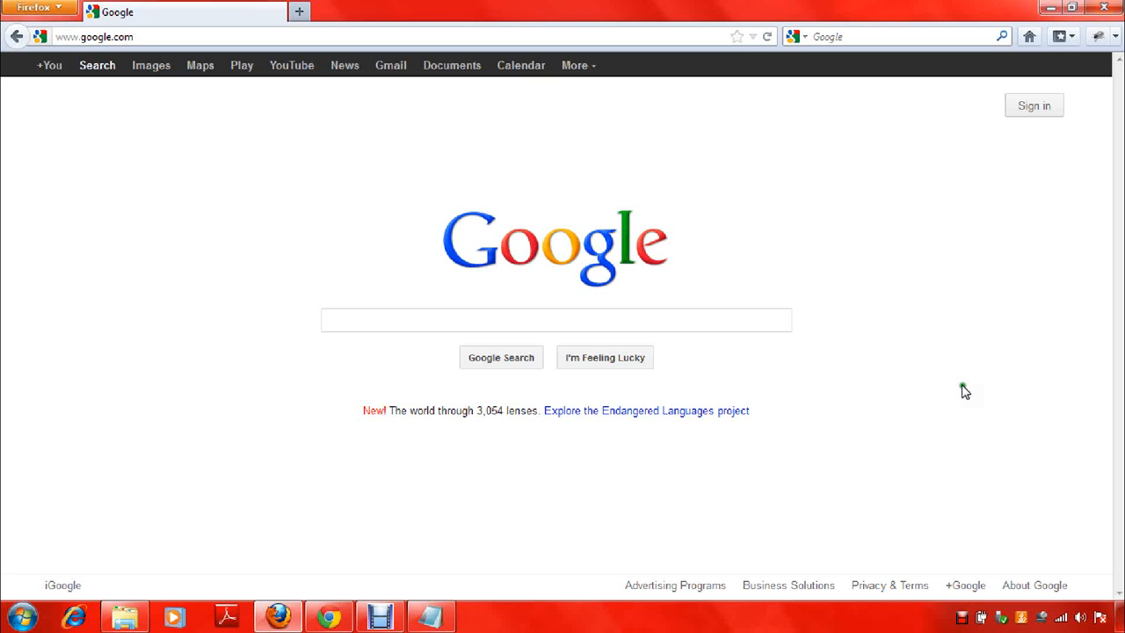
mouse_move(847, 429)
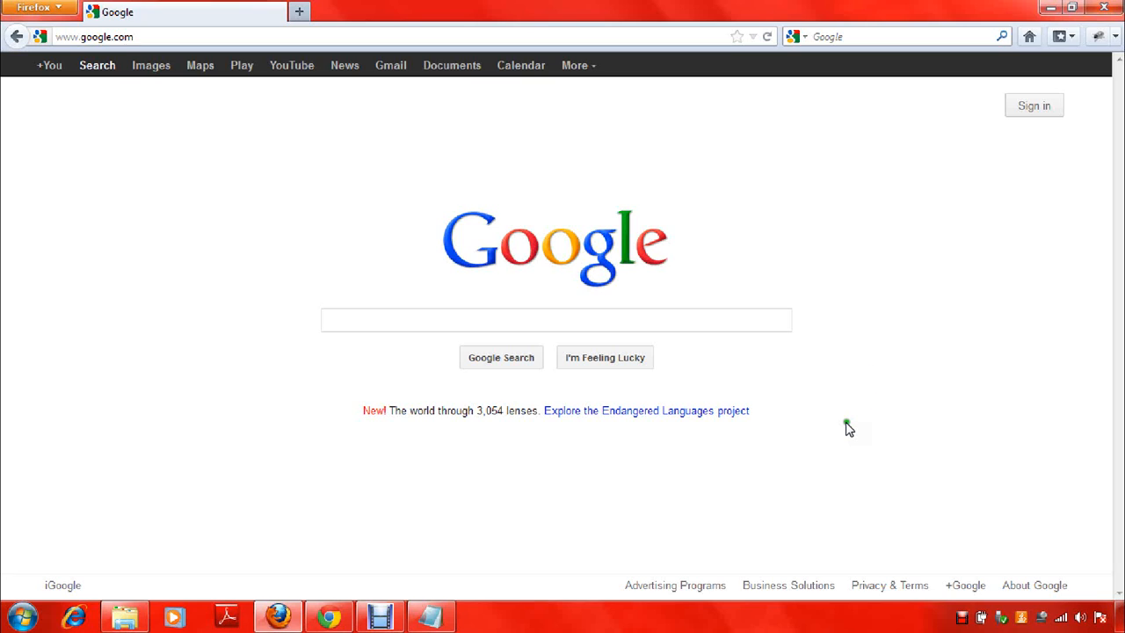
mouse_move(958, 406)
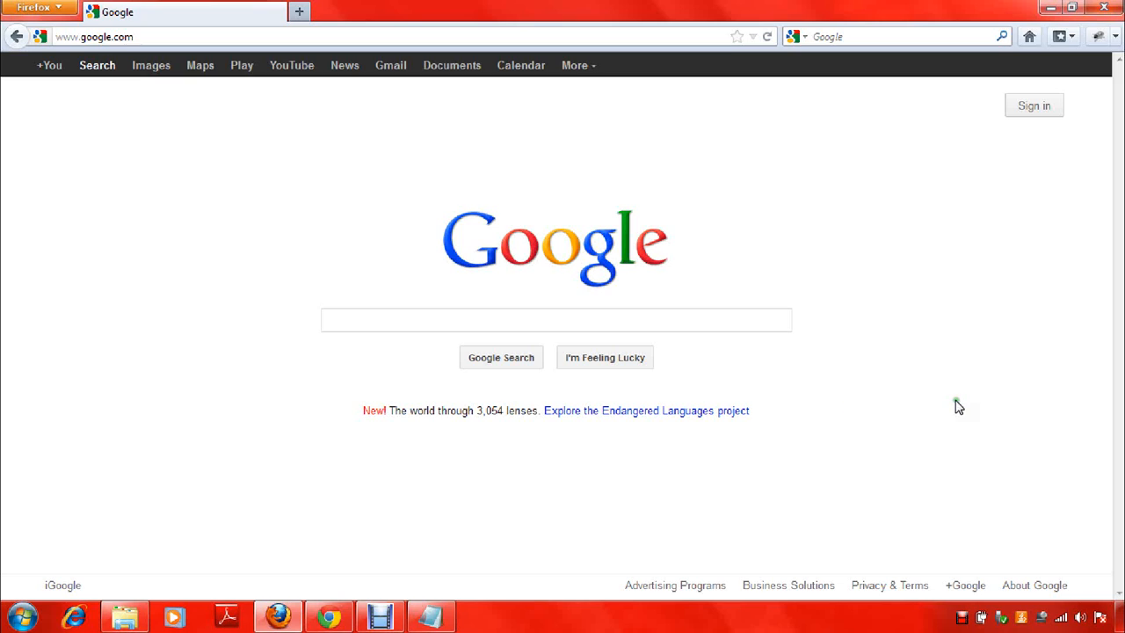
mouse_move(883, 401)
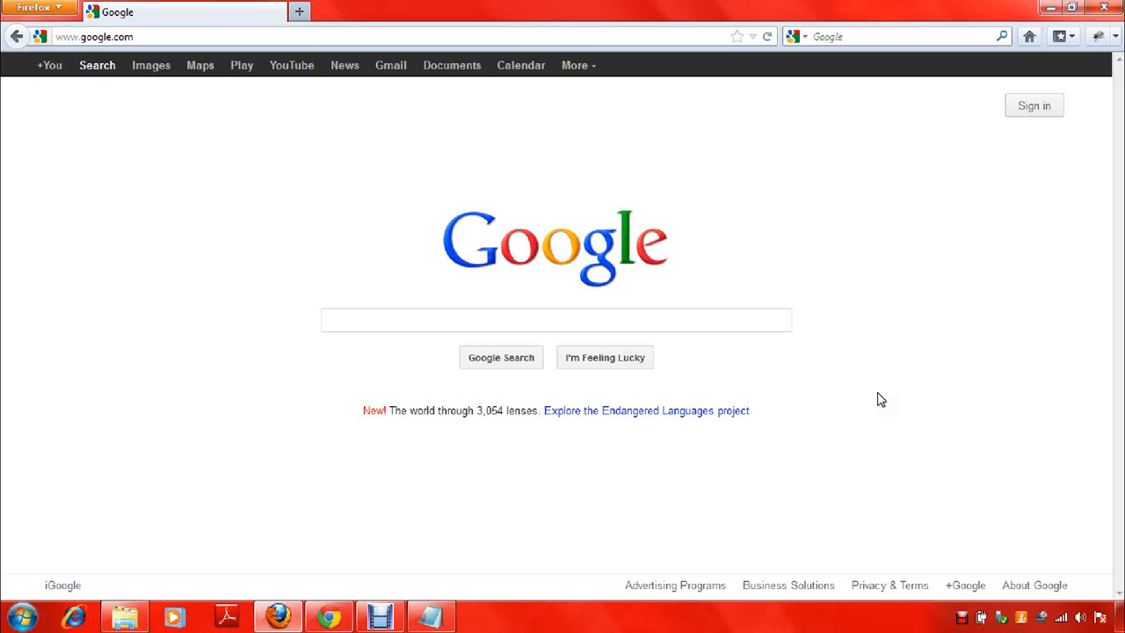
mouse_move(824, 468)
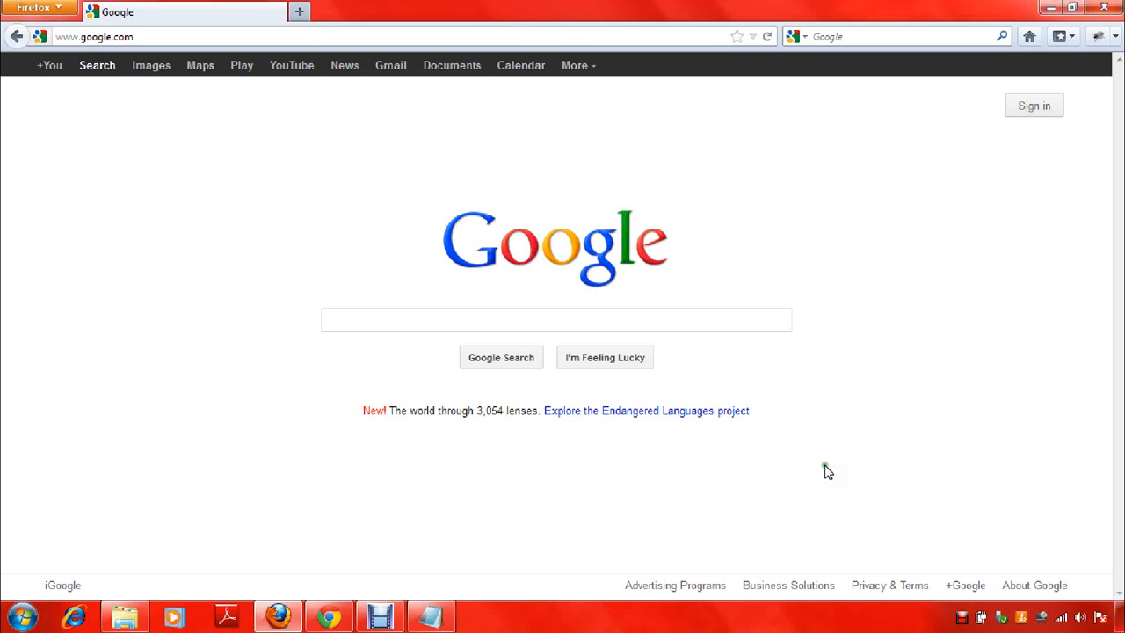
click(429, 616)
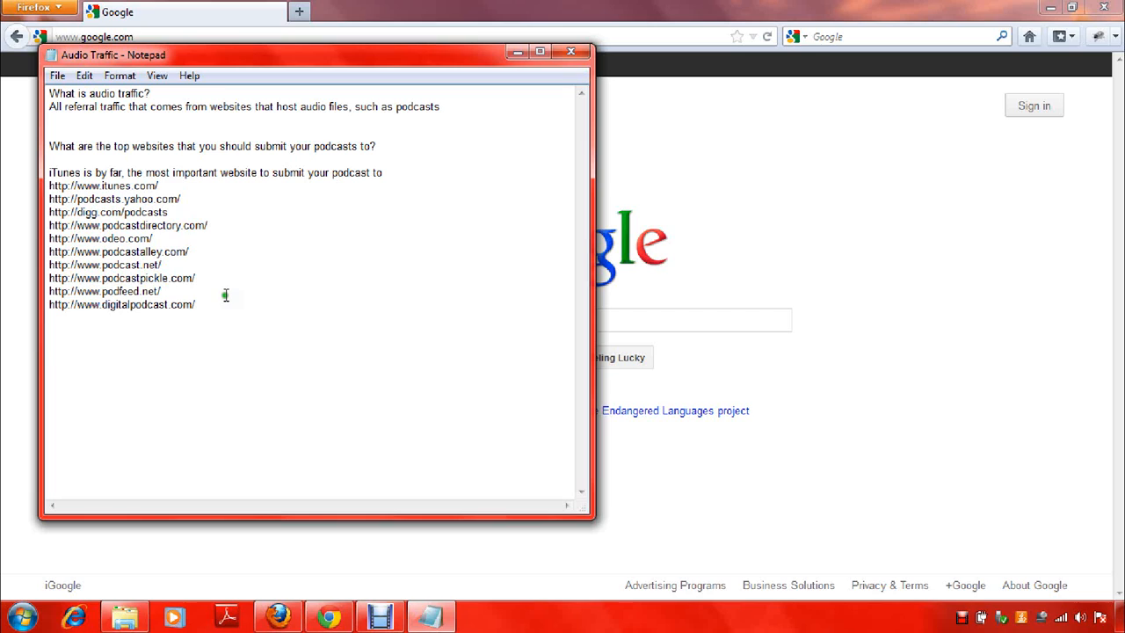
mouse_move(260, 285)
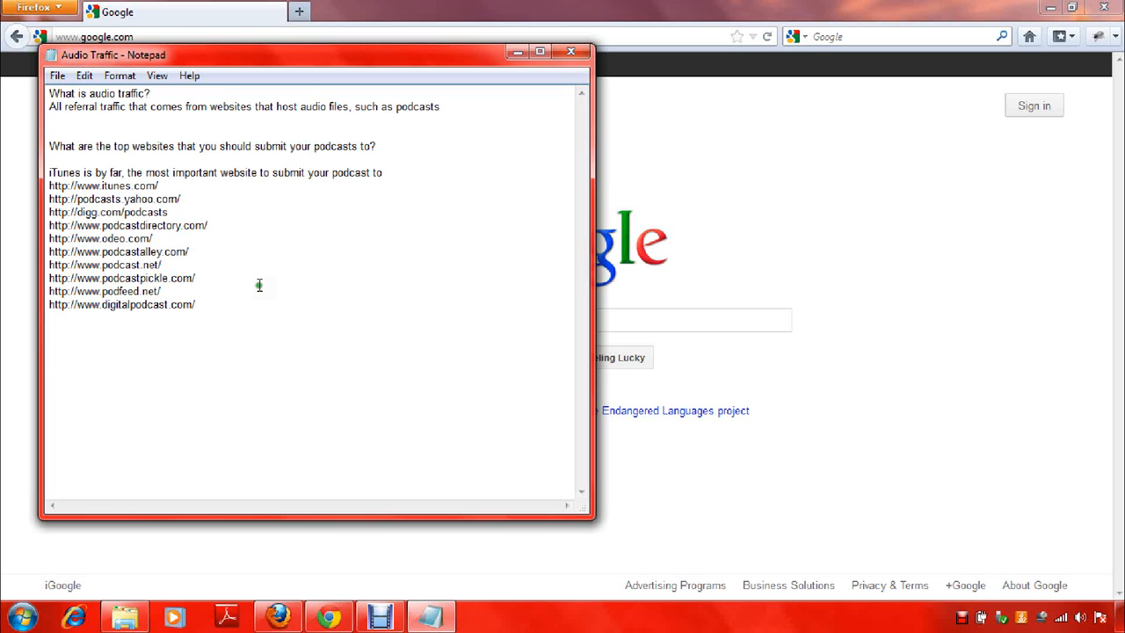
mouse_move(204, 292)
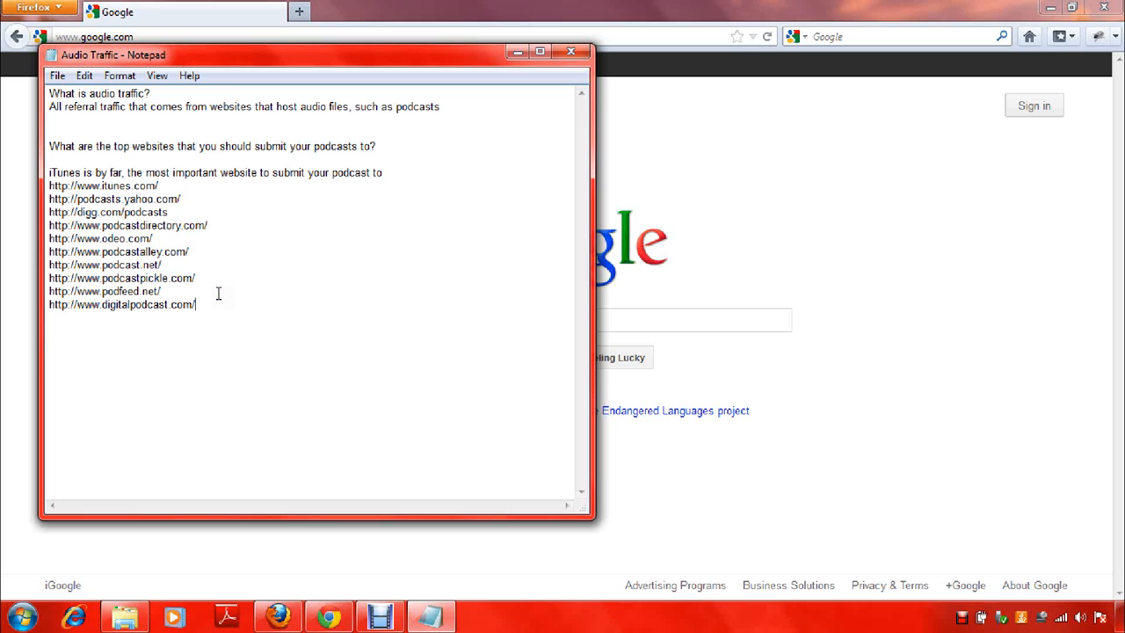
mouse_move(247, 291)
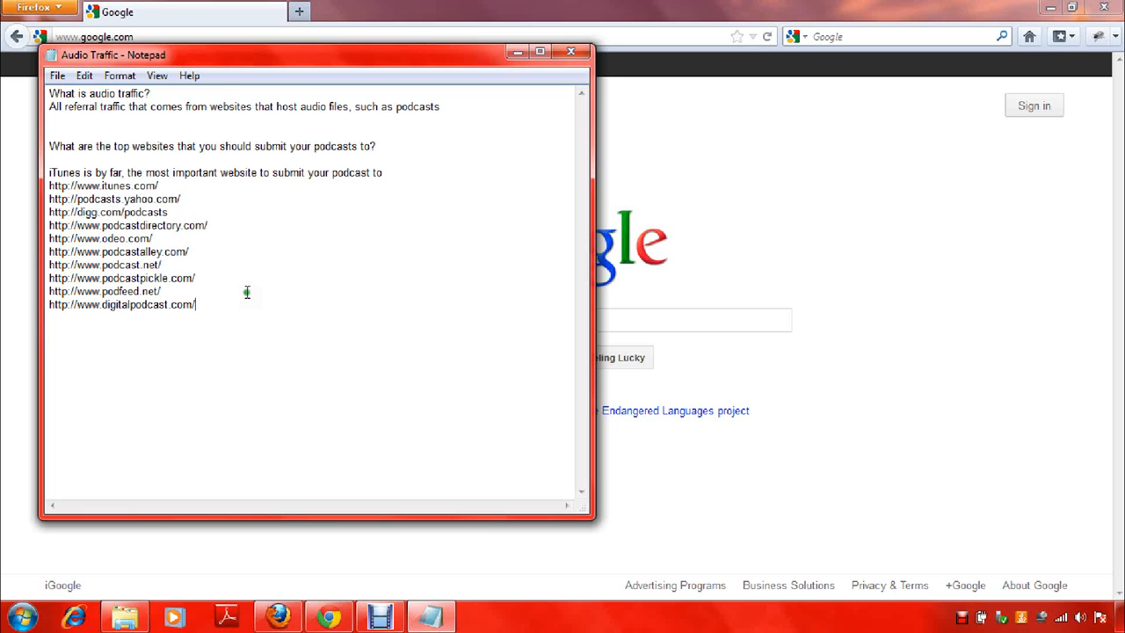
mouse_move(247, 292)
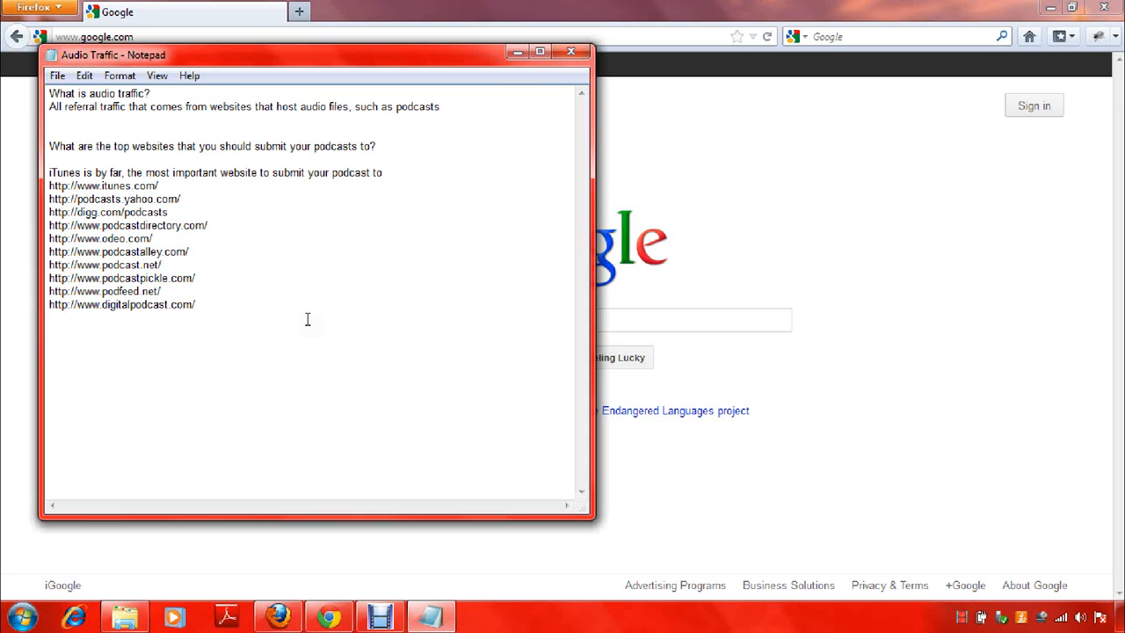
mouse_move(223, 273)
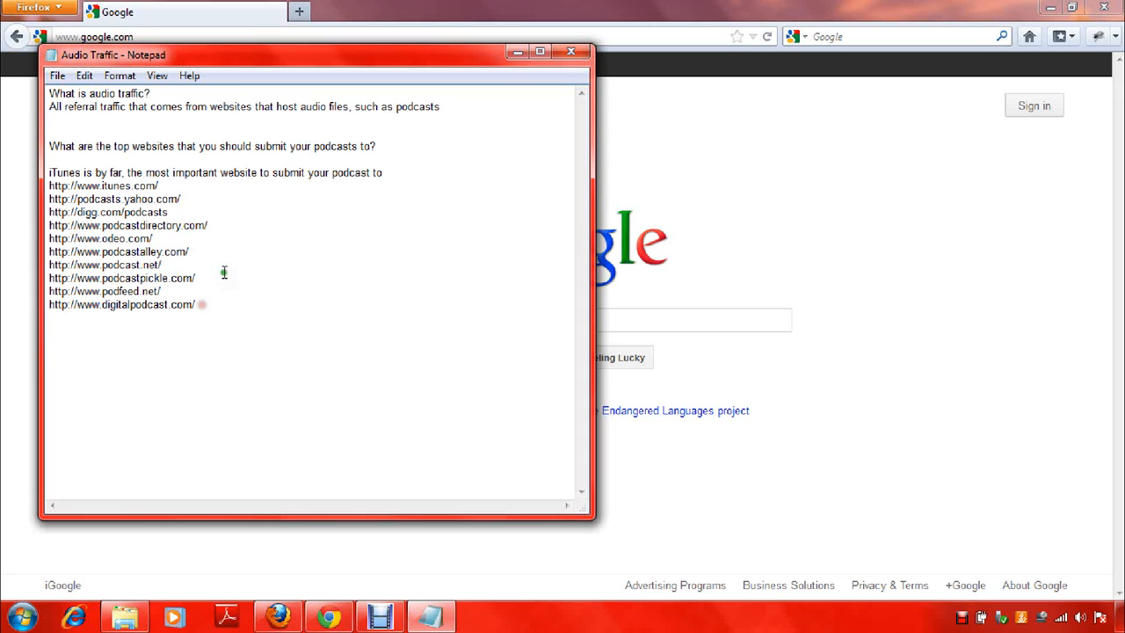
mouse_move(870, 255)
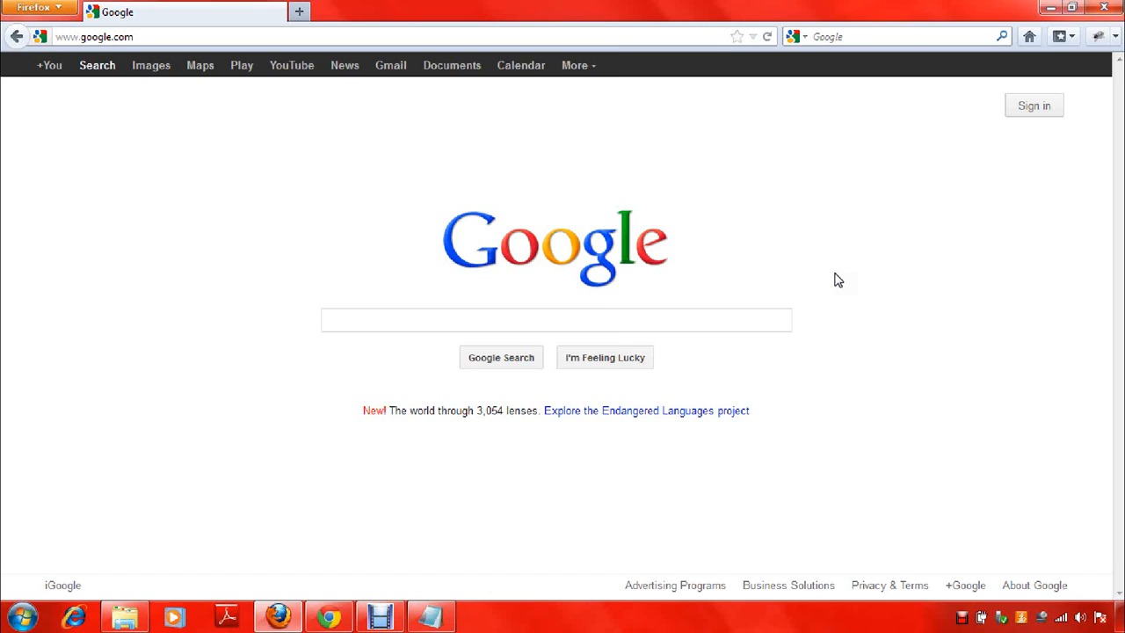
mouse_move(535, 242)
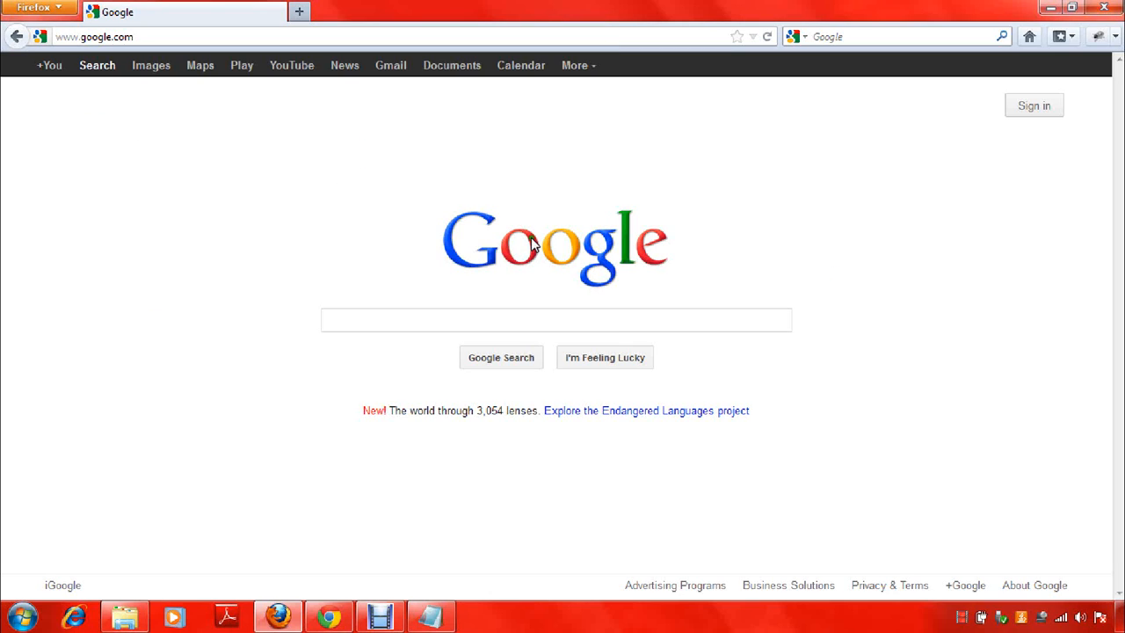
mouse_move(382, 346)
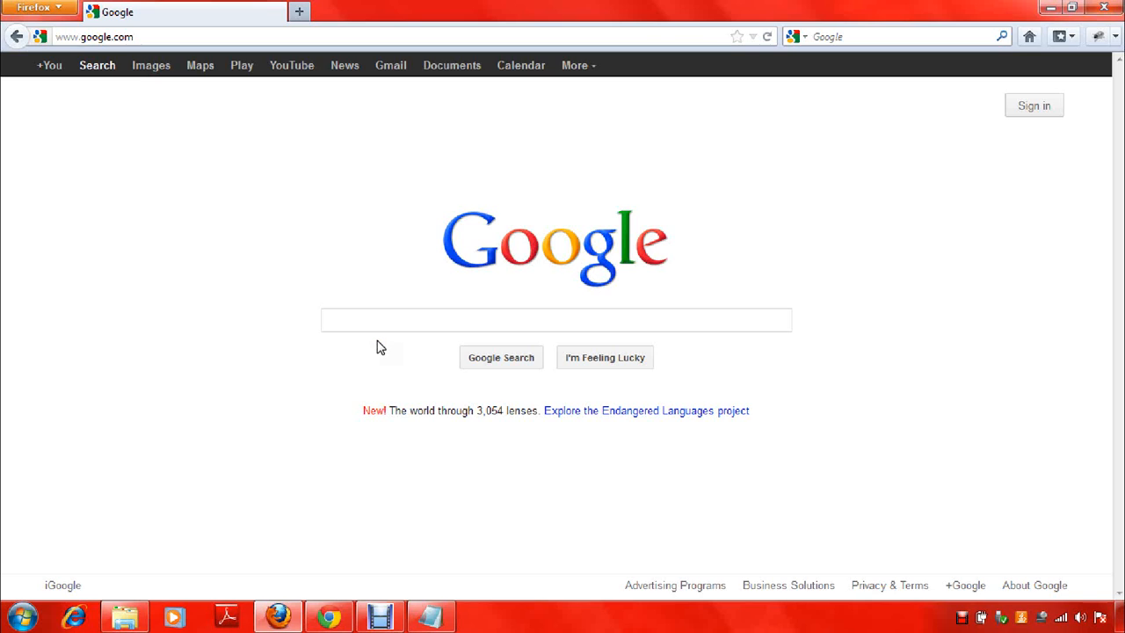
mouse_move(353, 345)
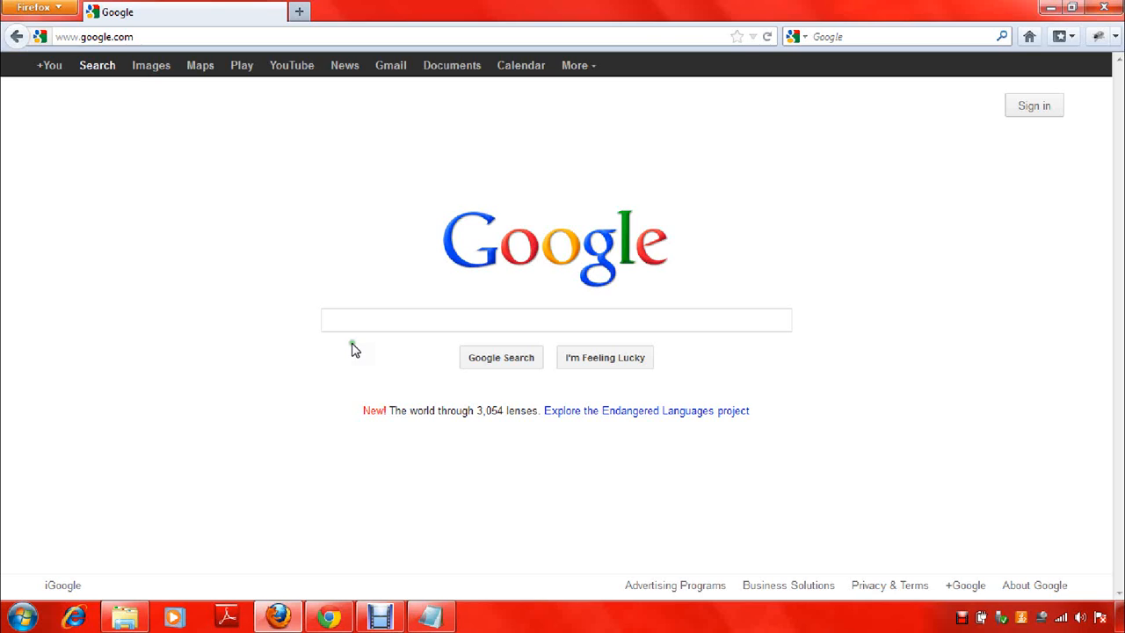
mouse_move(343, 359)
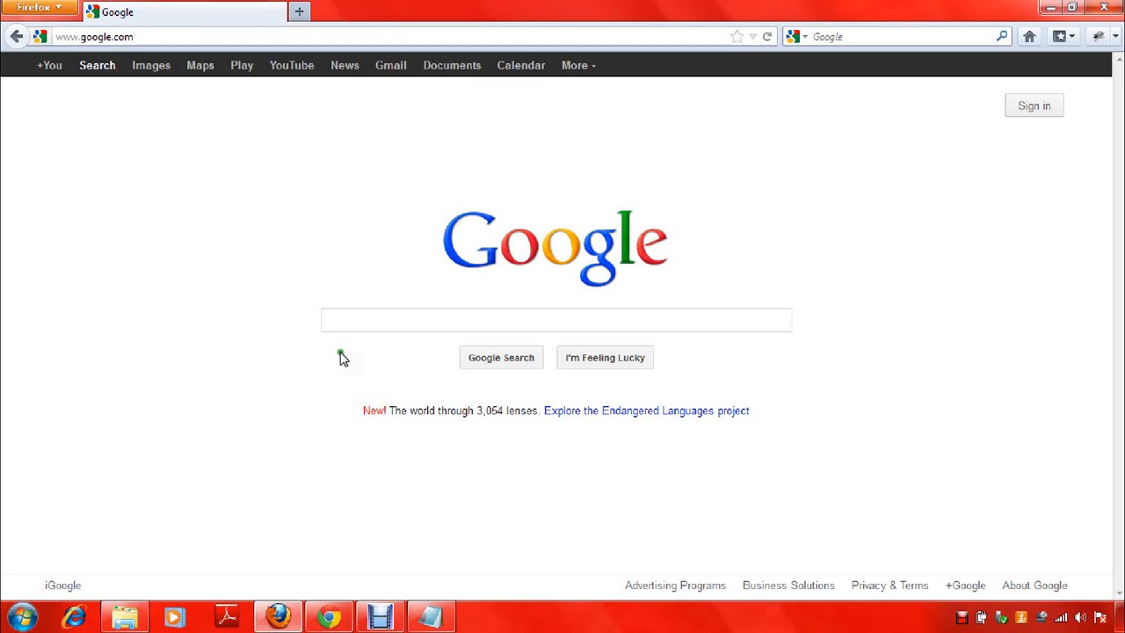
mouse_move(343, 360)
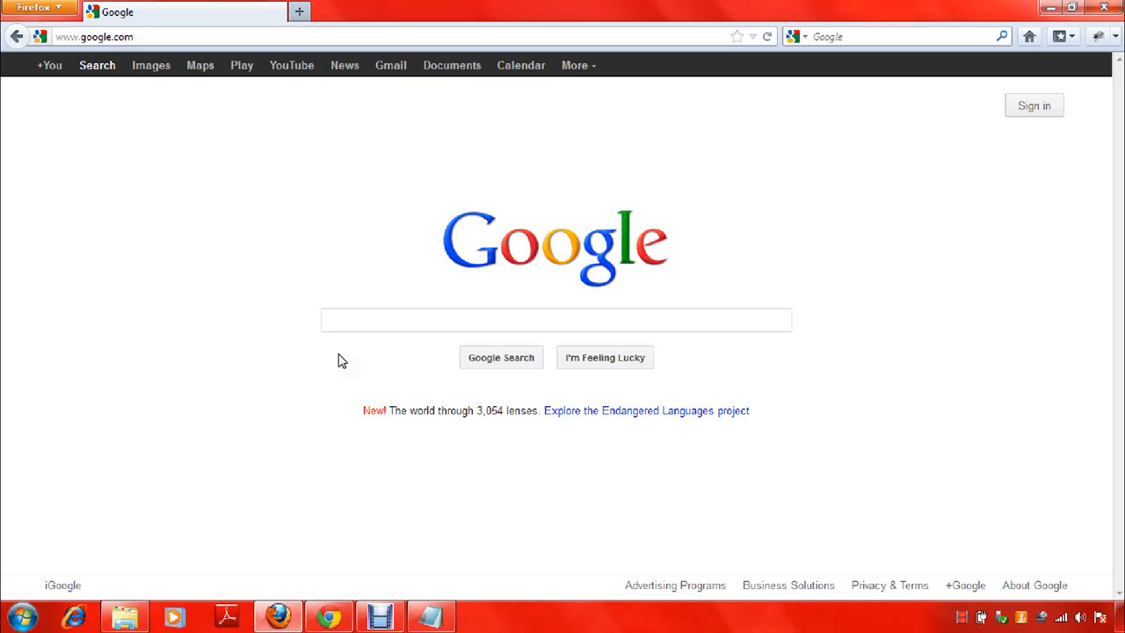
mouse_move(343, 357)
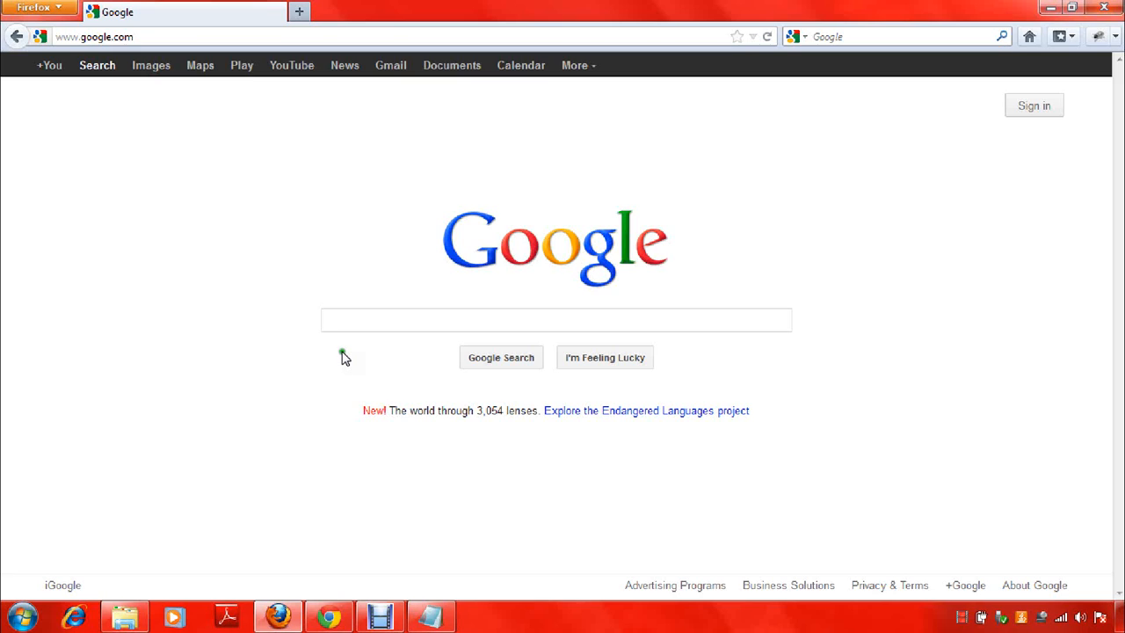
mouse_move(368, 382)
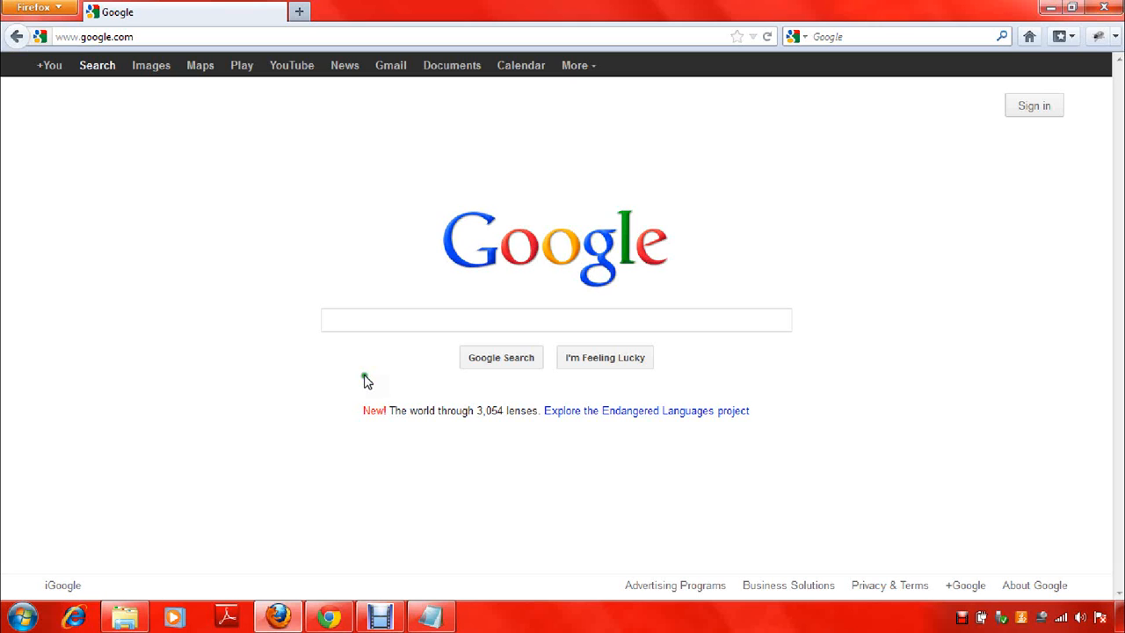